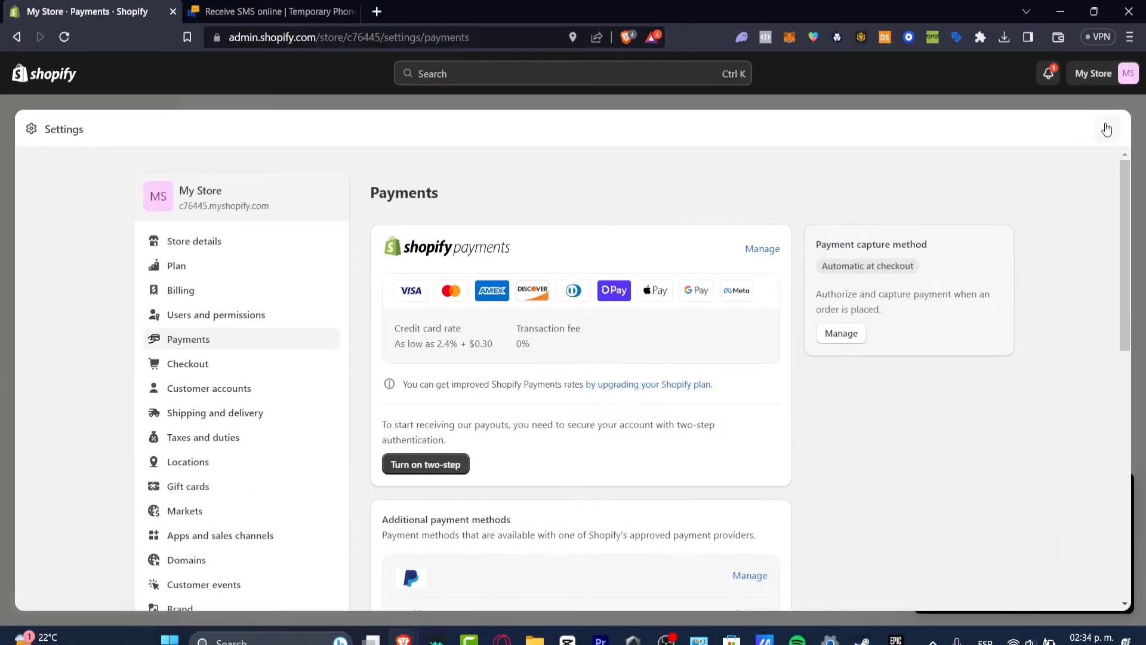
# Close the payments settings and bring up the store's Products list.
pyautogui.click(1048, 73)
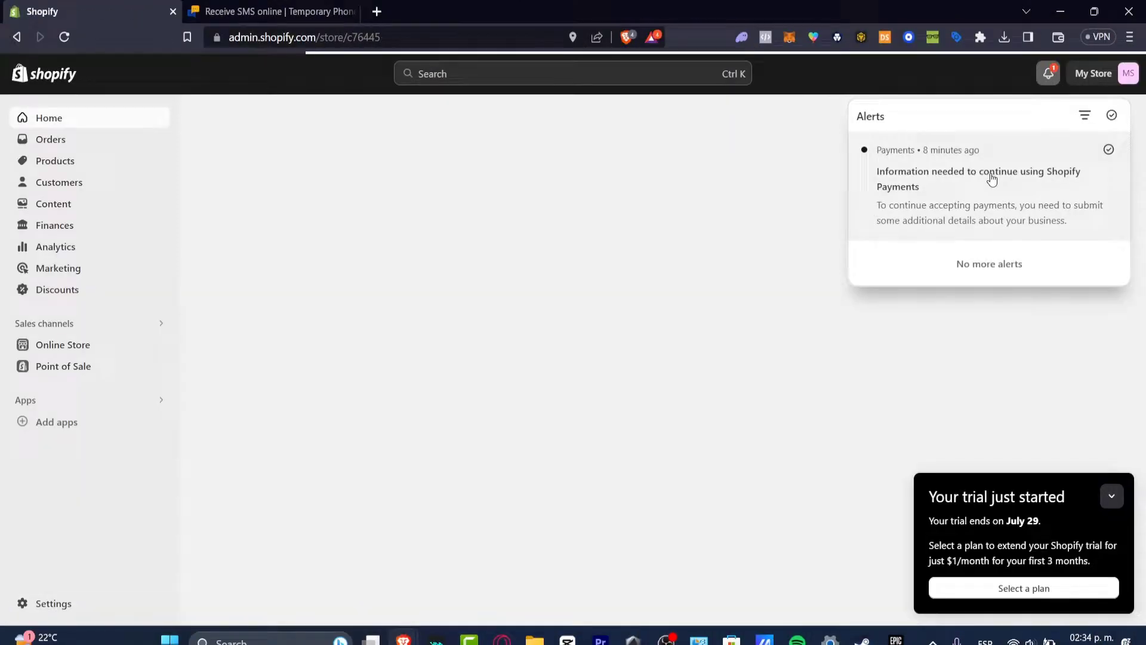
pyautogui.click(55, 160)
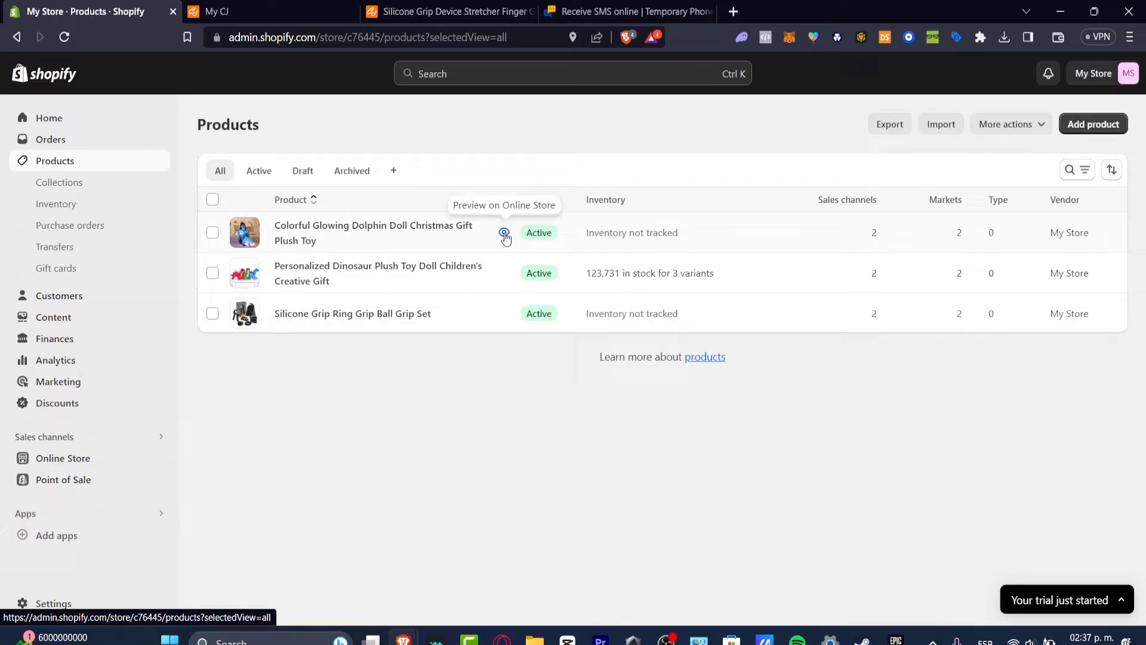
# Preview the Colorful Glowing Dolphin Doll plush toy's storefront page and scroll through it.
pyautogui.click(505, 232)
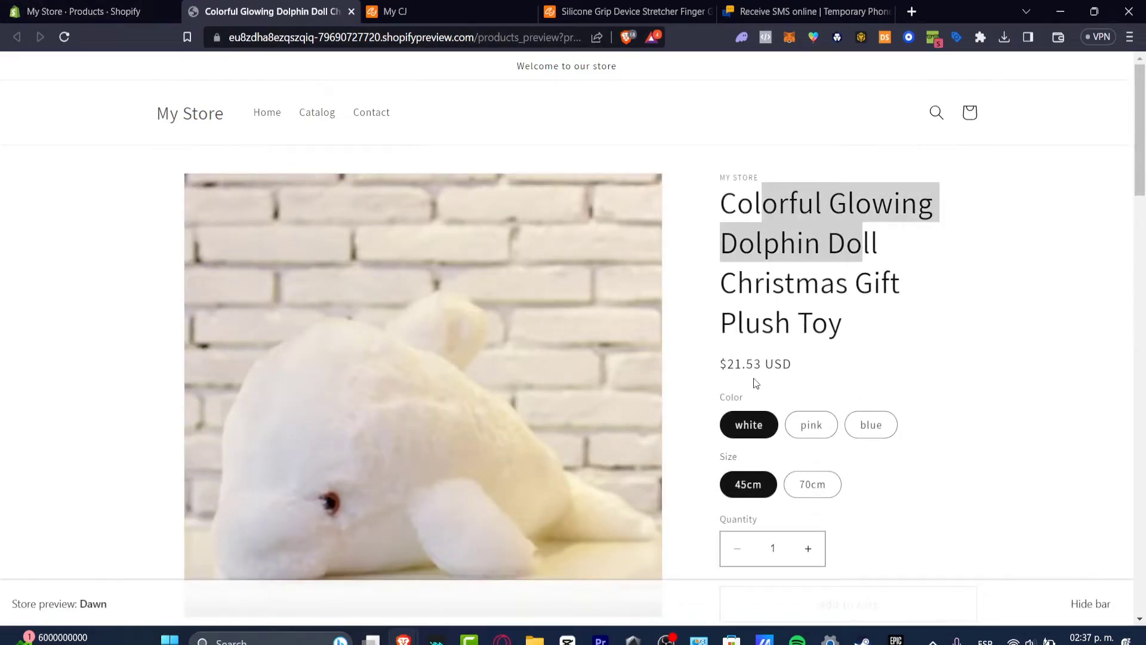
pyautogui.scroll(-3)
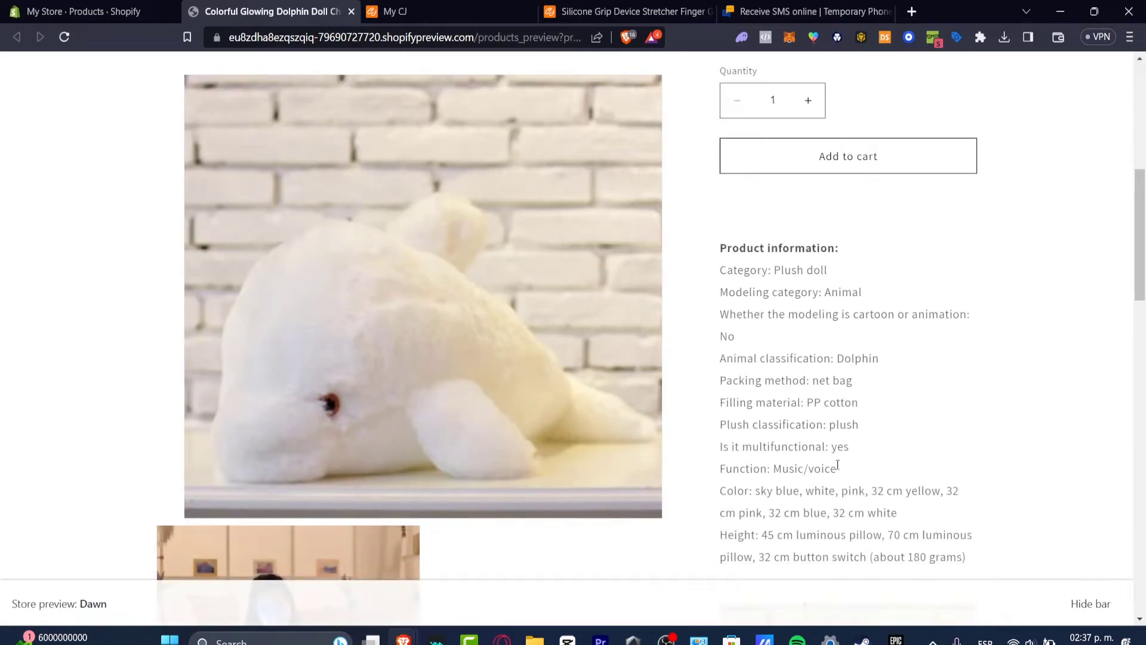
pyautogui.scroll(3)
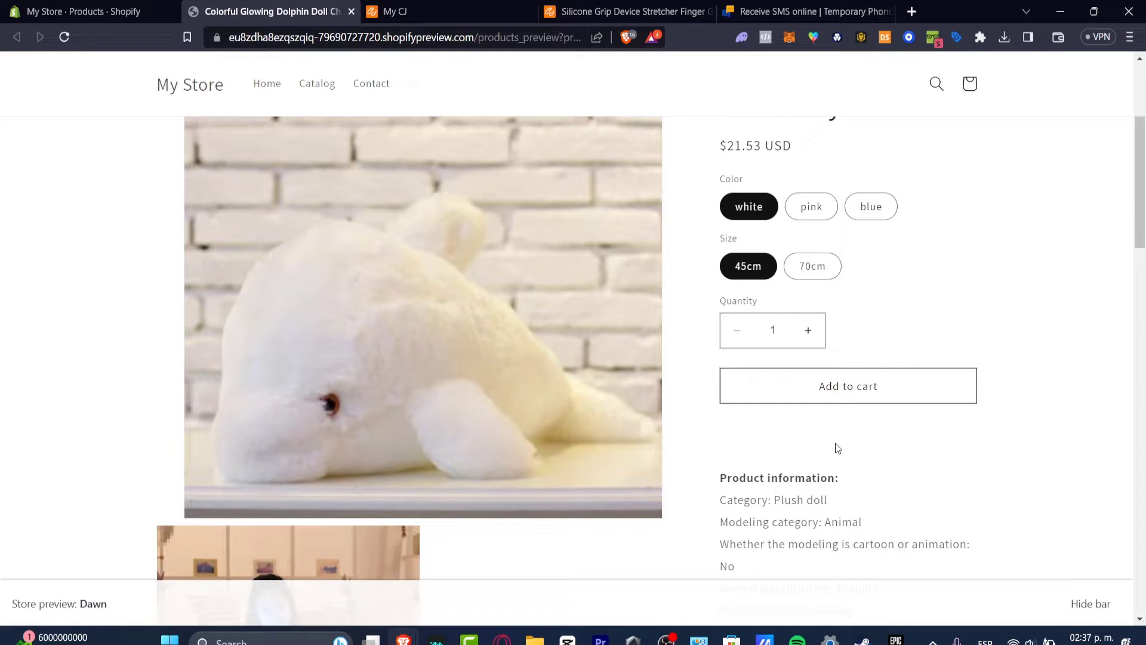
pyautogui.moveTo(965, 442)
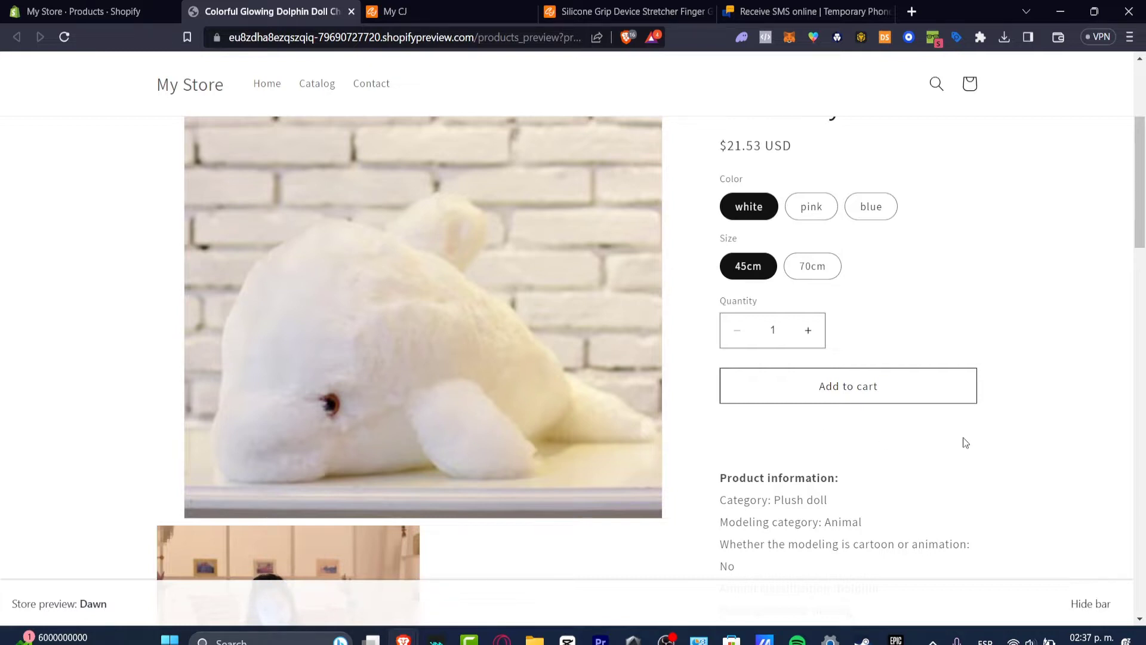
pyautogui.moveTo(931, 429)
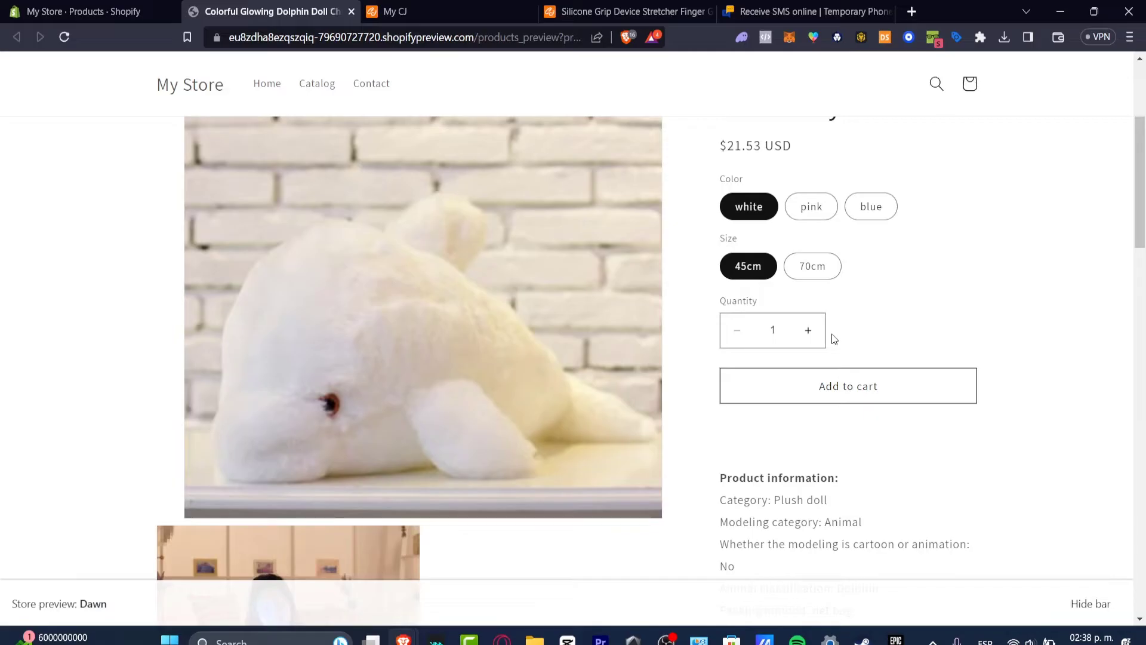
# From admin Settings > Apps and sales channels, go to the Shopify App Store.
pyautogui.click(81, 12)
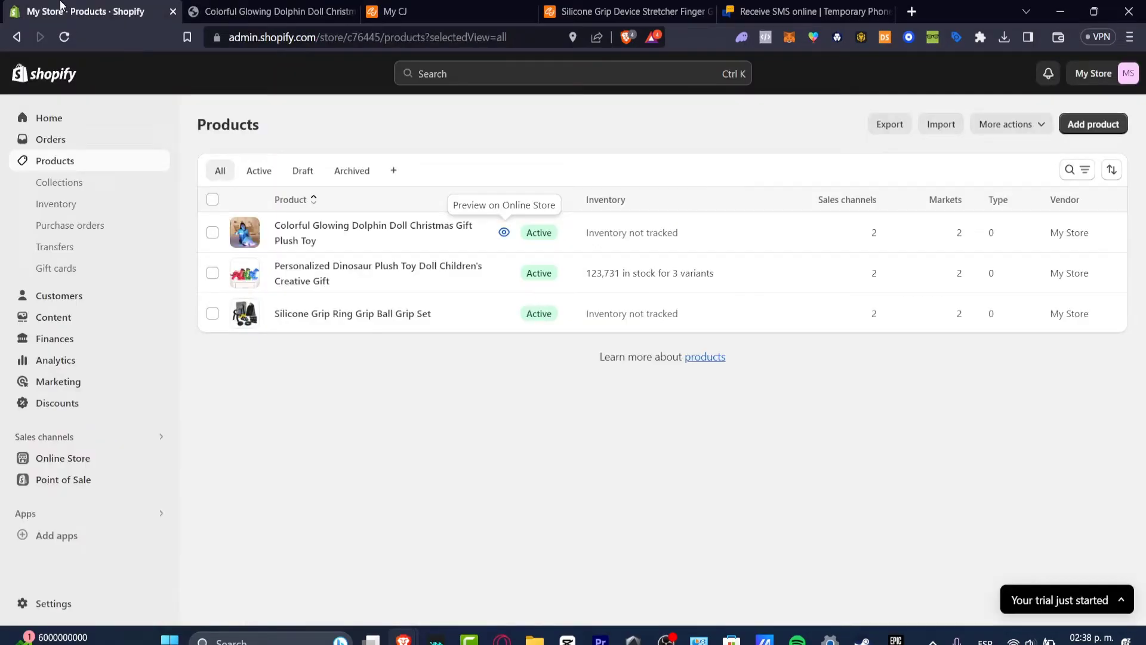
pyautogui.moveTo(133, 373)
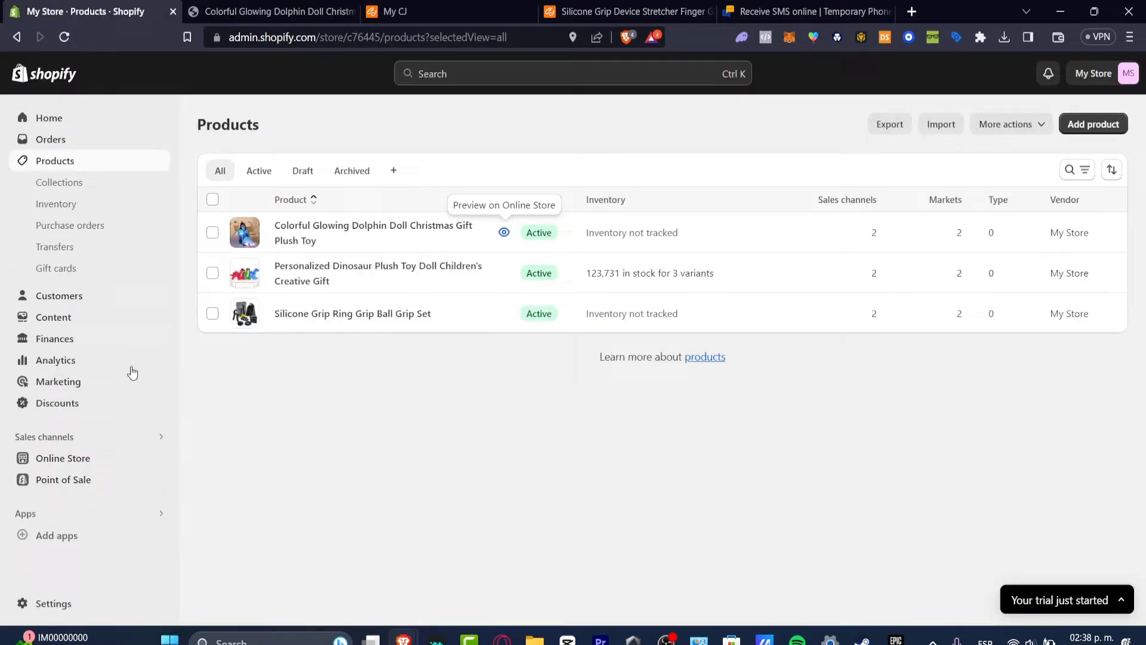
pyautogui.click(52, 603)
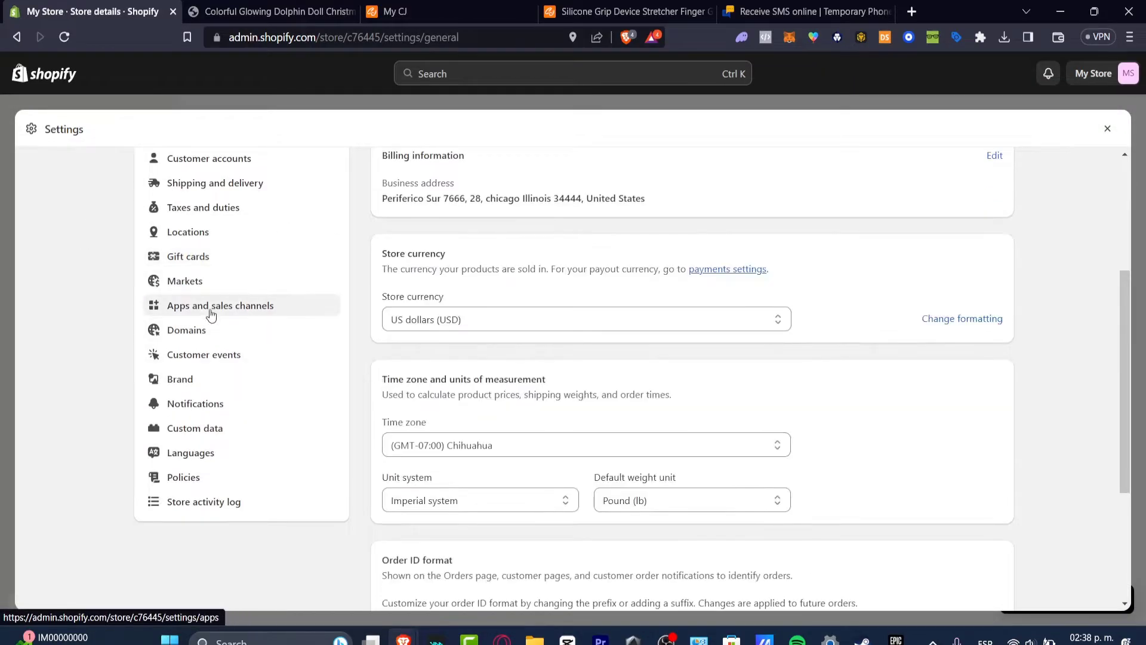
pyautogui.click(220, 305)
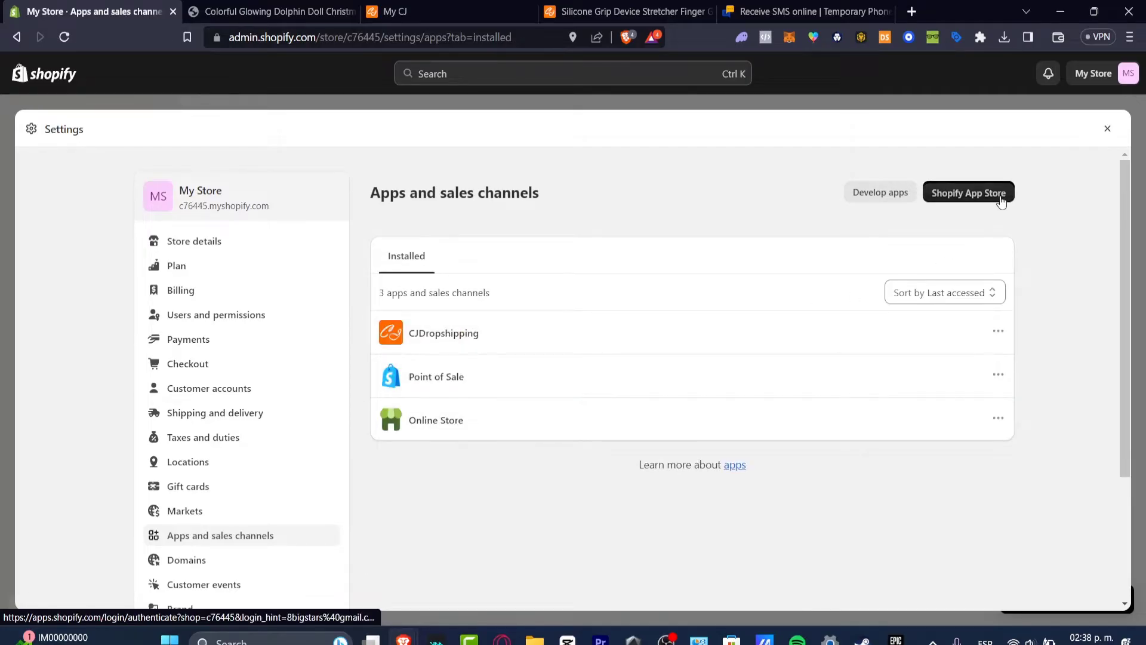
pyautogui.click(967, 192)
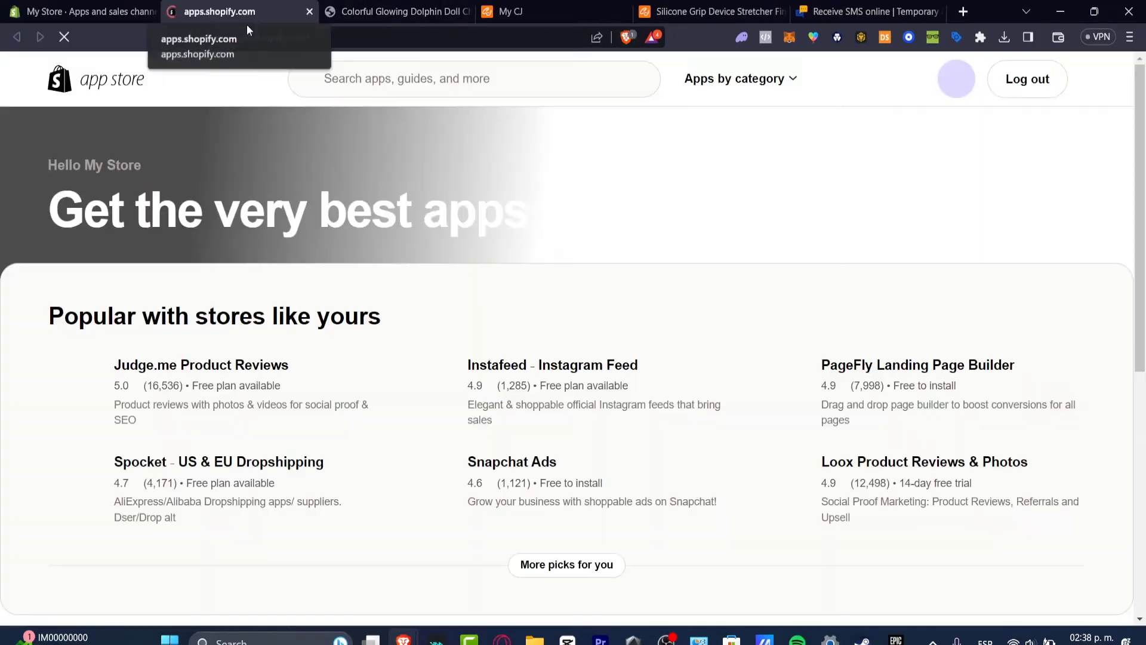
# Search the App Store for 'estimated delivery date' and browse the 692 matching apps.
pyautogui.click(473, 79)
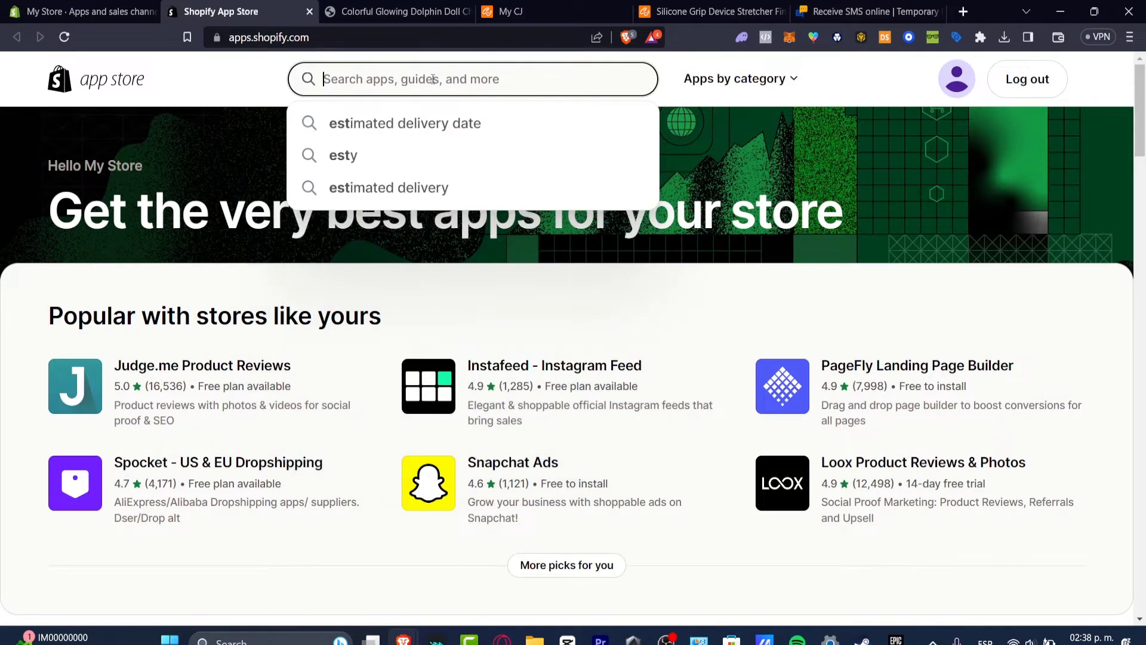
pyautogui.write('estimated delivery date')
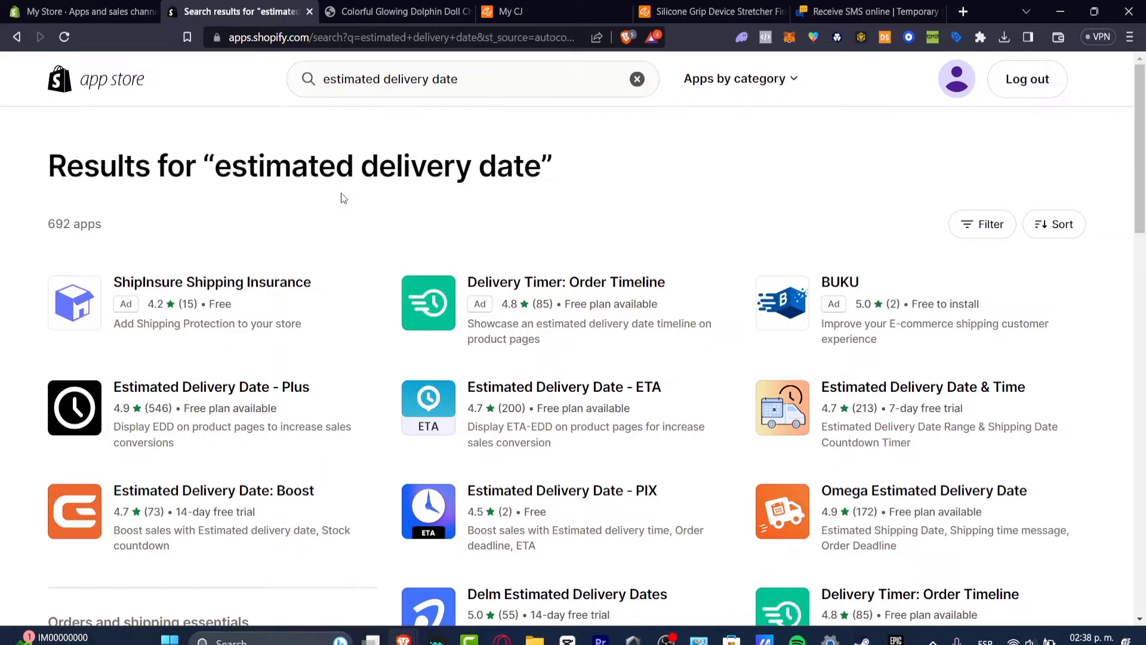
pyautogui.moveTo(212, 282)
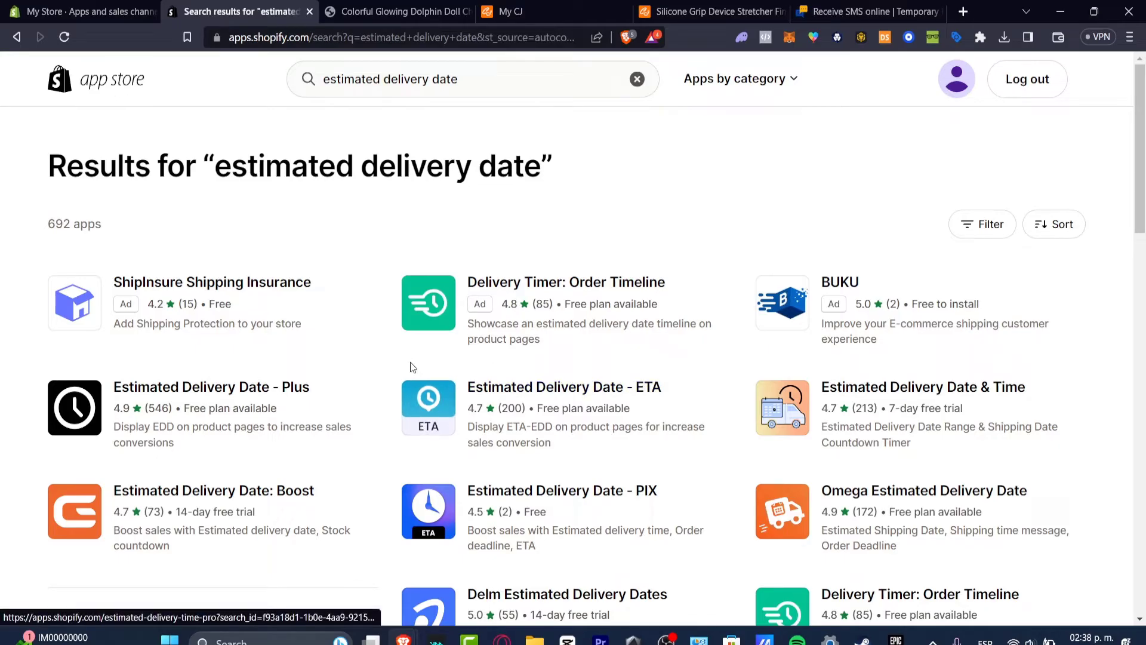
pyautogui.click(981, 224)
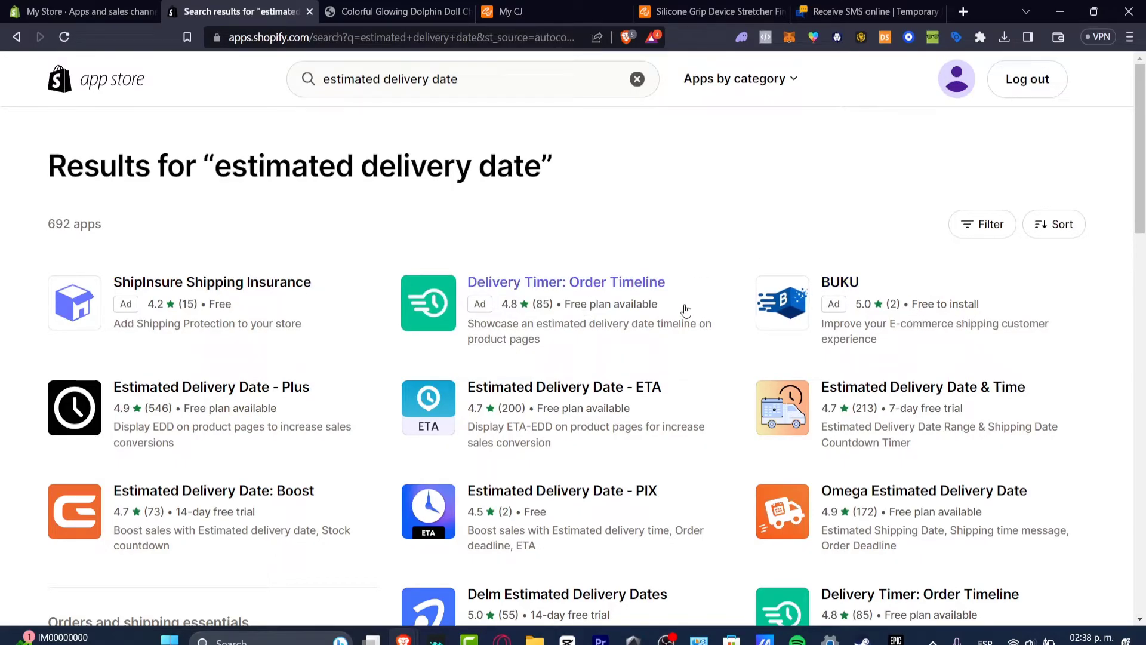
pyautogui.moveTo(550, 311)
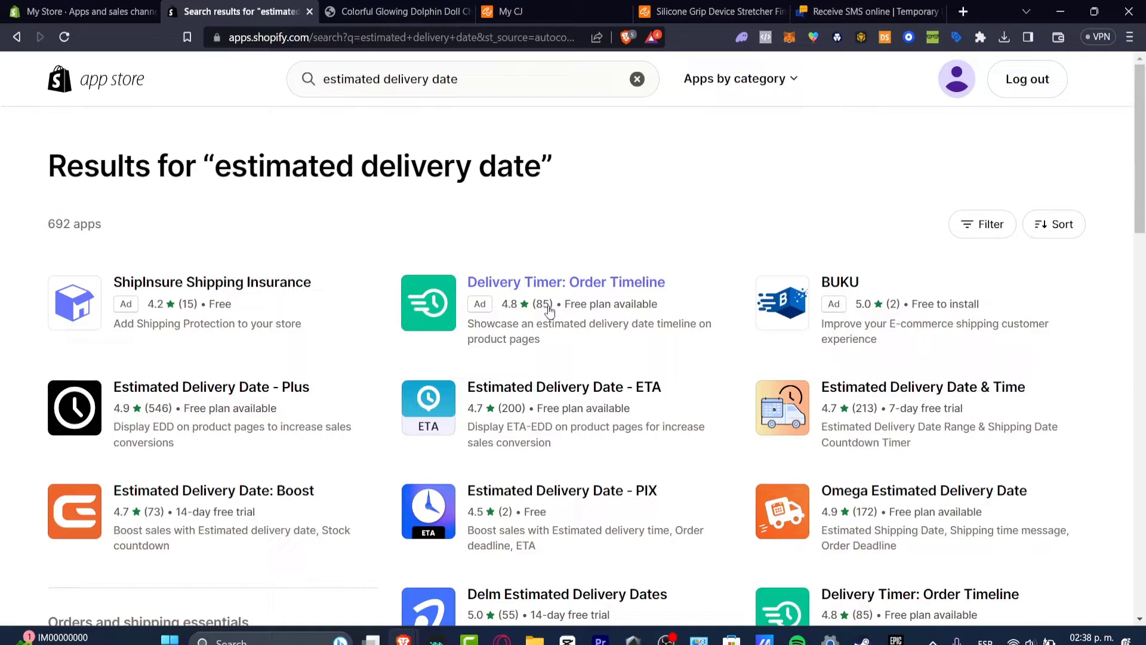
pyautogui.moveTo(179, 408)
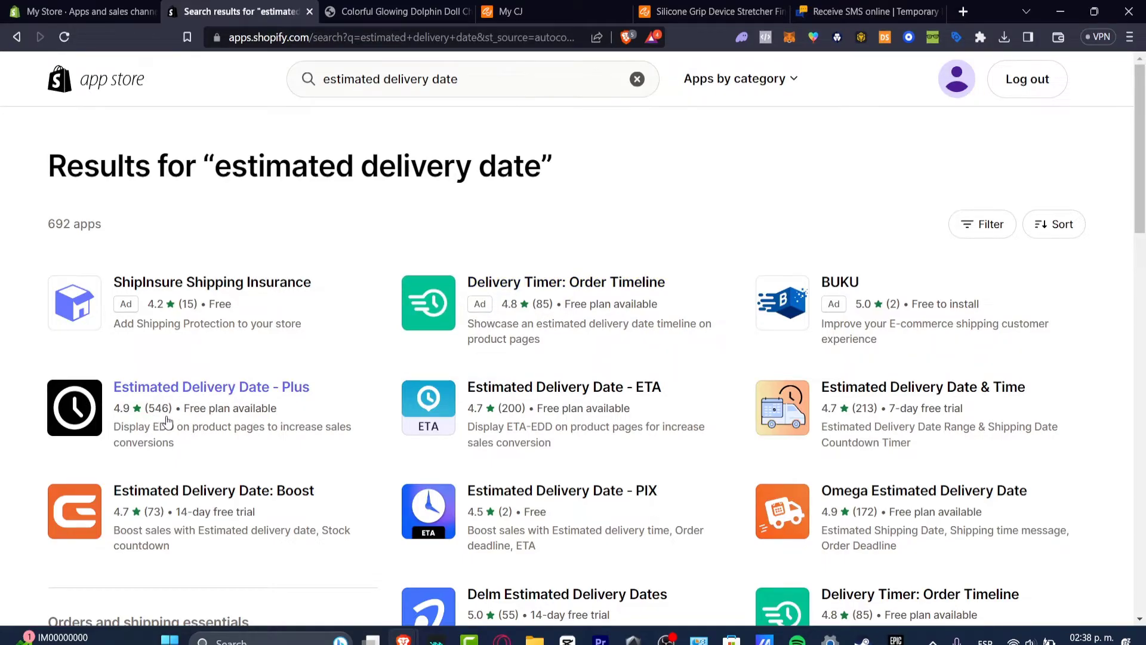
pyautogui.scroll(-3)
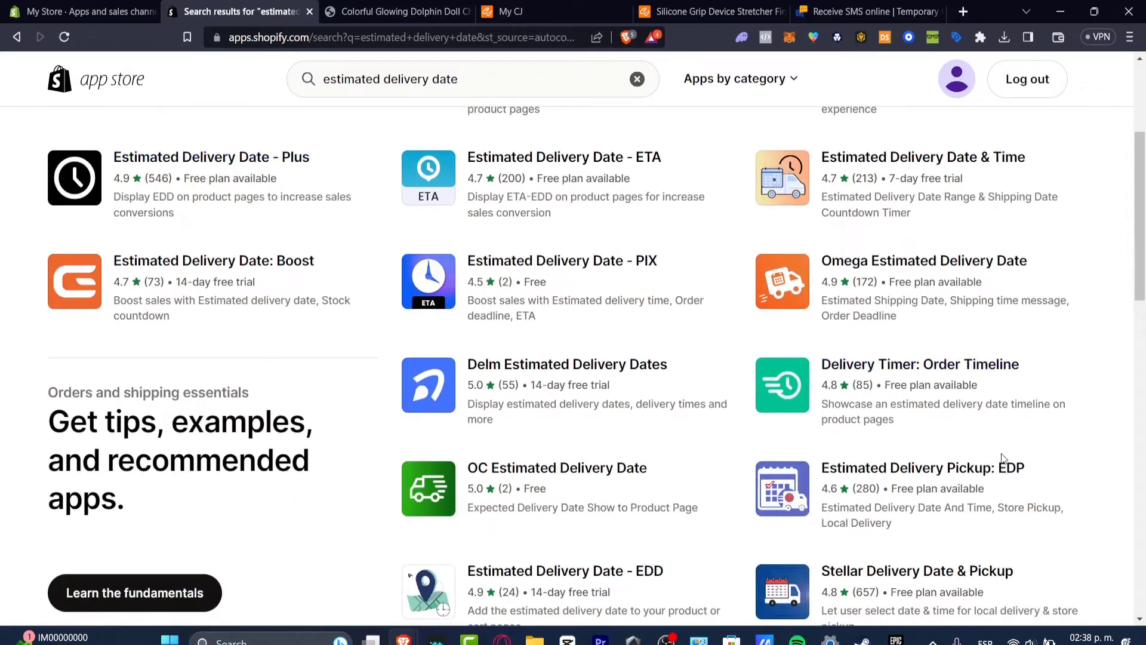
pyautogui.scroll(-3)
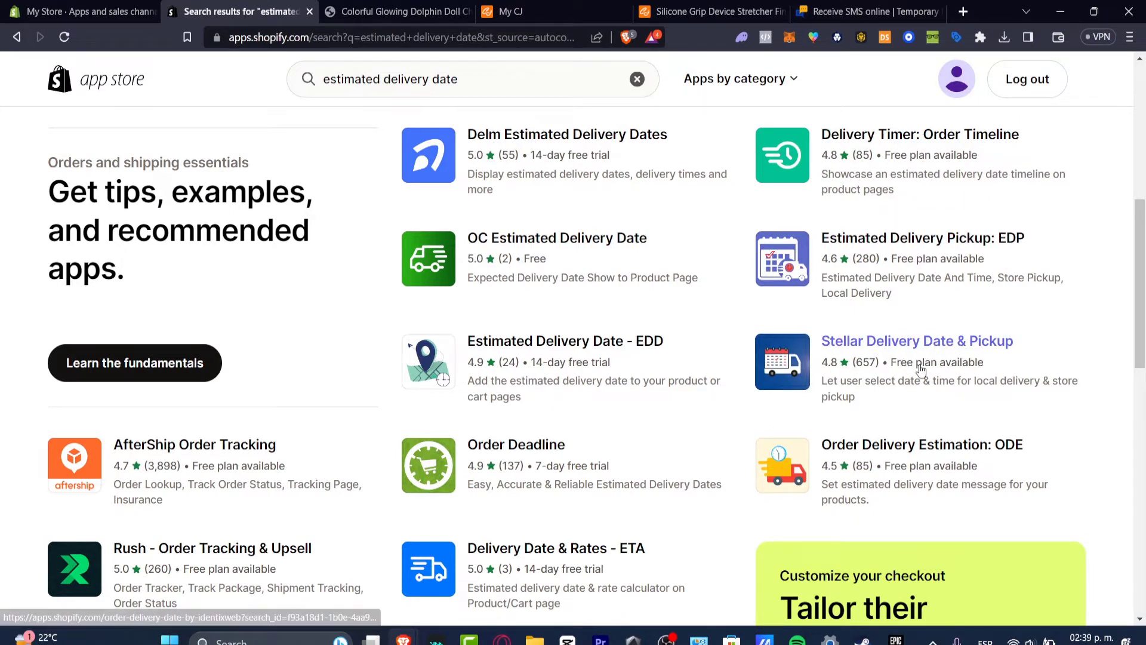
pyautogui.scroll(3)
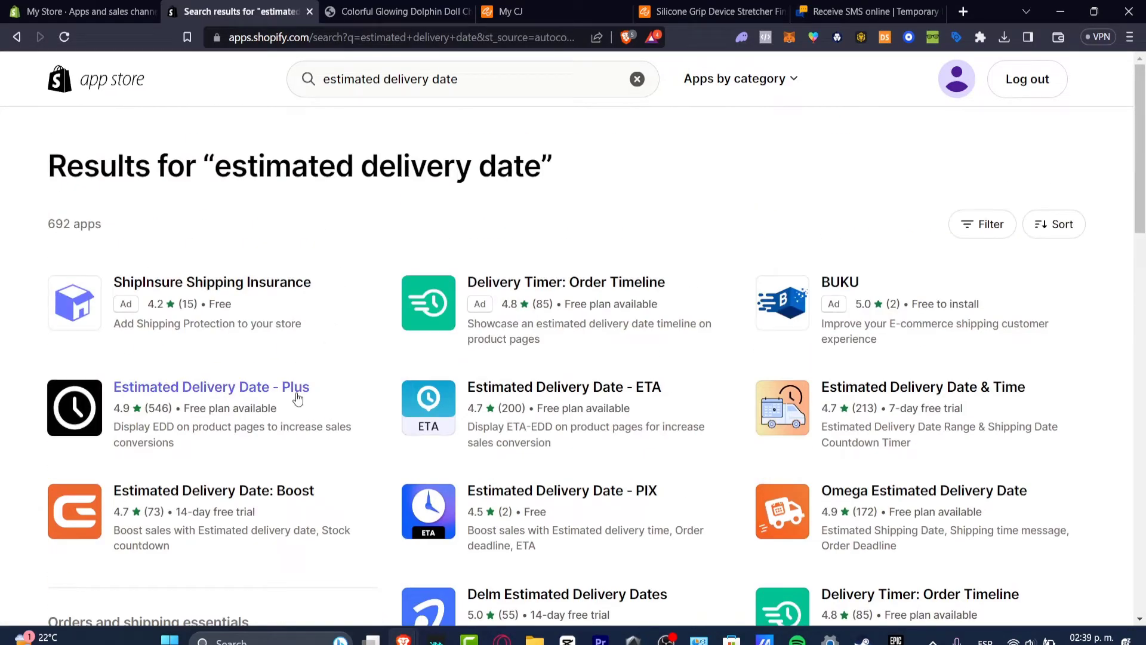
# Open Estimated Delivery Date - Plus and review its Message Text and Progress Bar widgets.
pyautogui.click(211, 386)
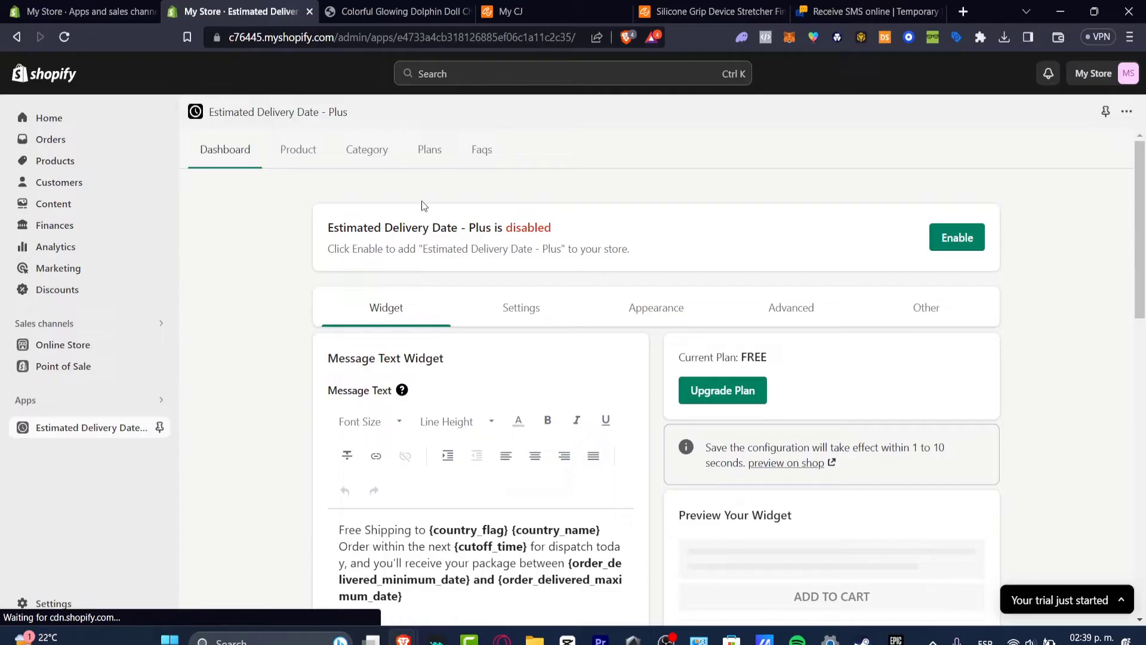
pyautogui.moveTo(549, 274)
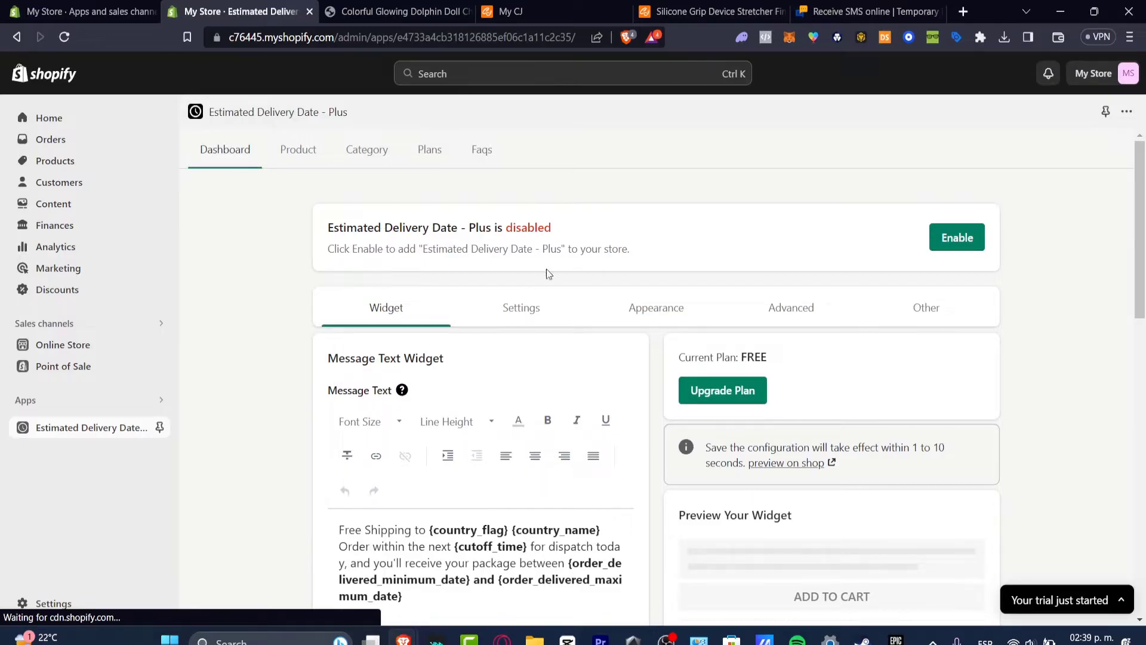
pyautogui.scroll(-3)
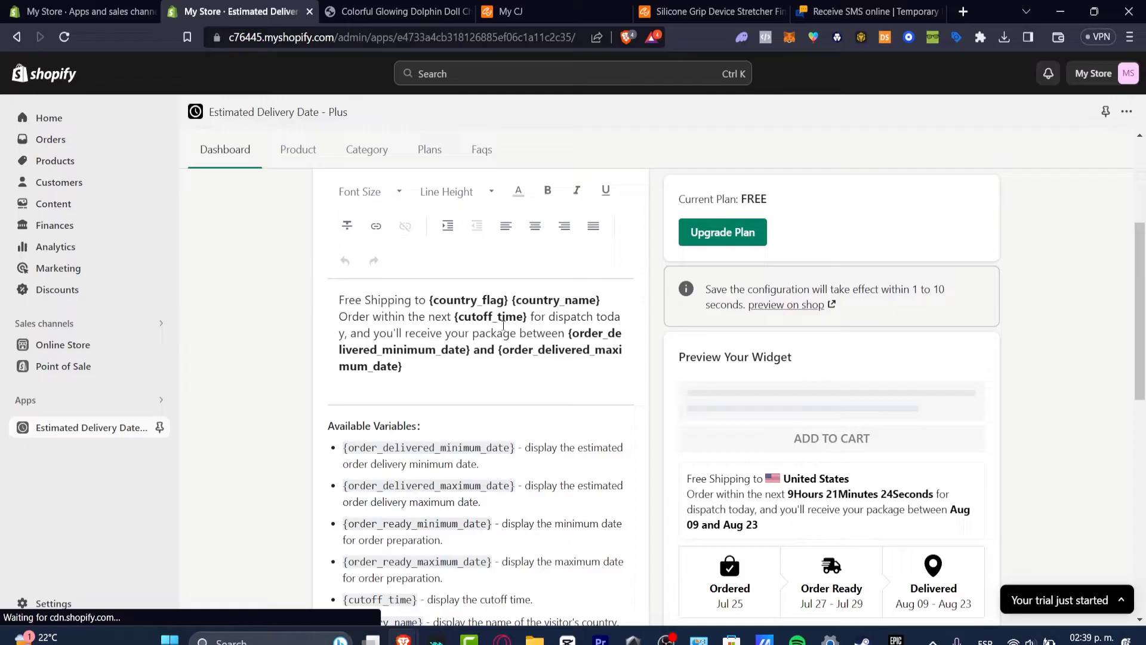
pyautogui.click(546, 191)
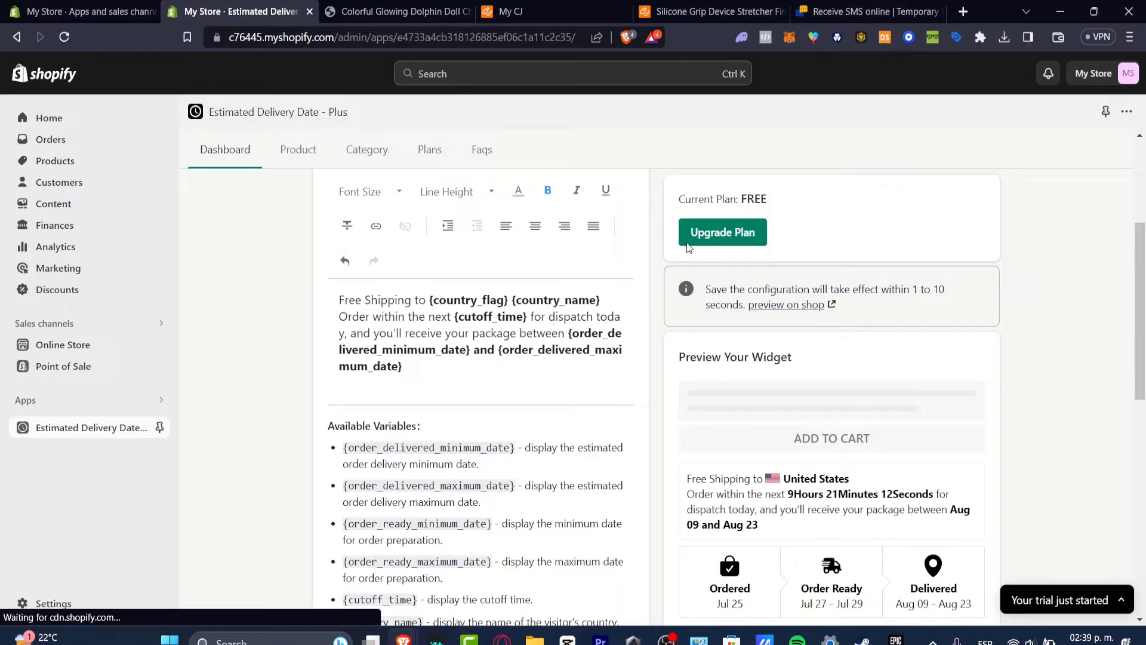
pyautogui.doubleClick(752, 198)
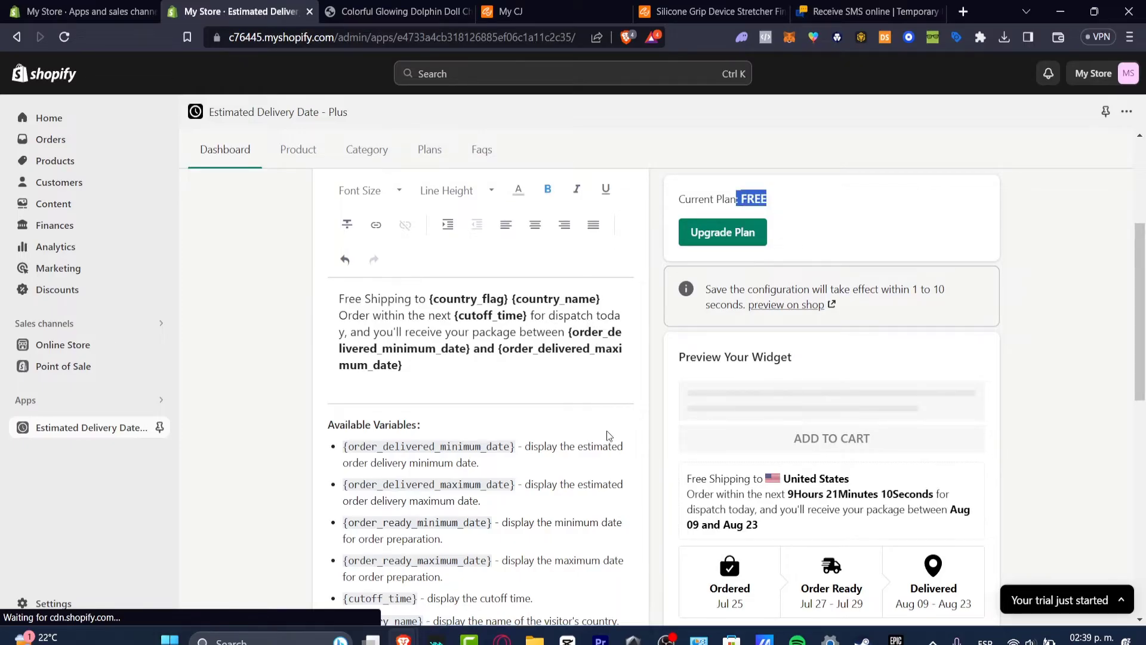
pyautogui.scroll(-3)
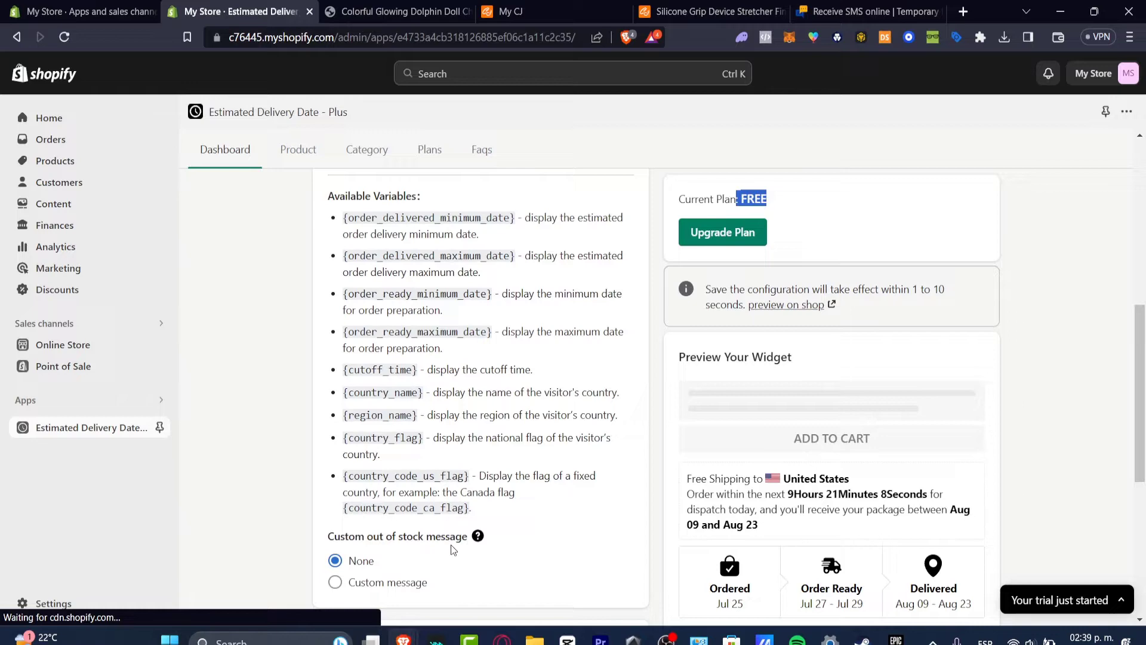
pyautogui.scroll(-3)
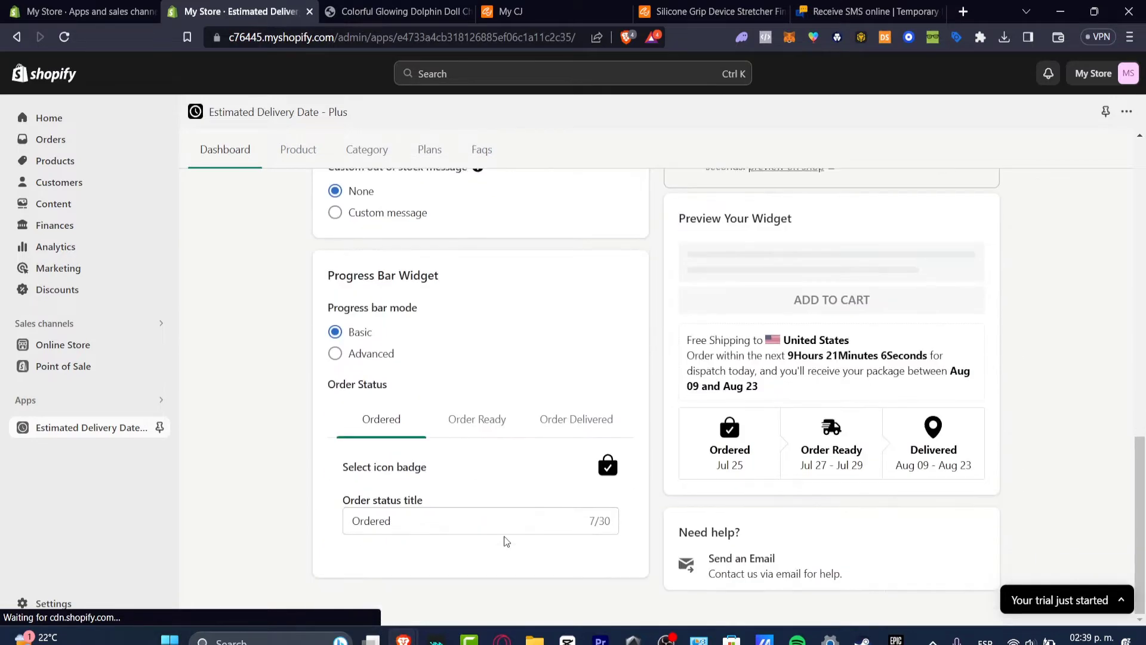
pyautogui.moveTo(703, 460)
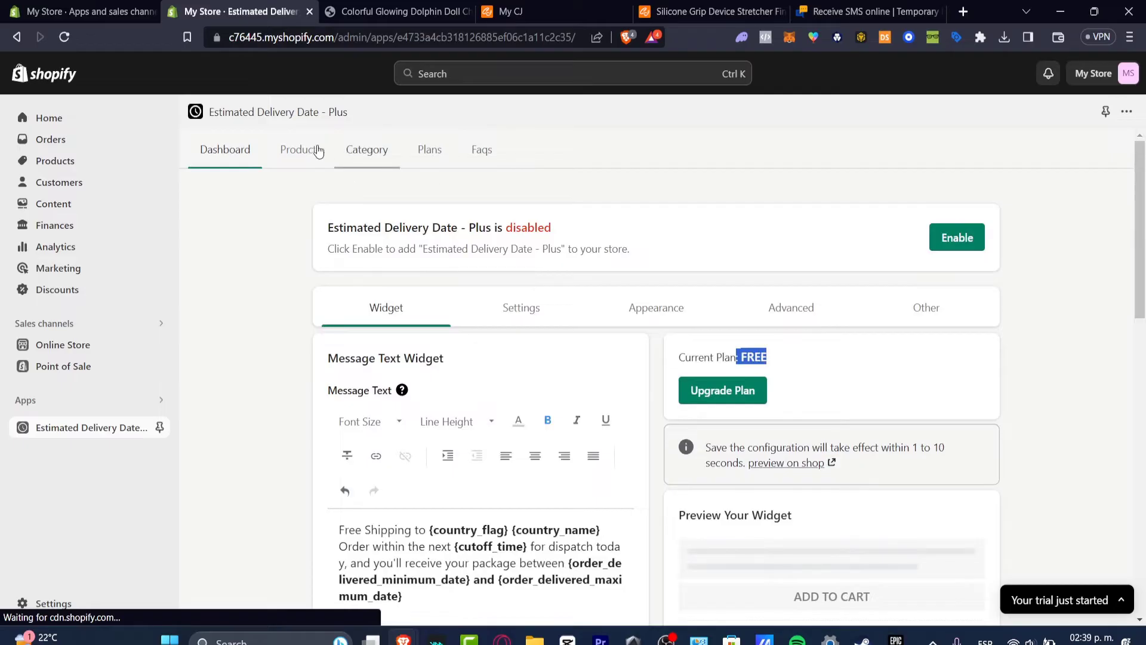
# Sync all seven store products into Estimated Delivery Date - Plus and return to Dashboard.
pyautogui.click(298, 149)
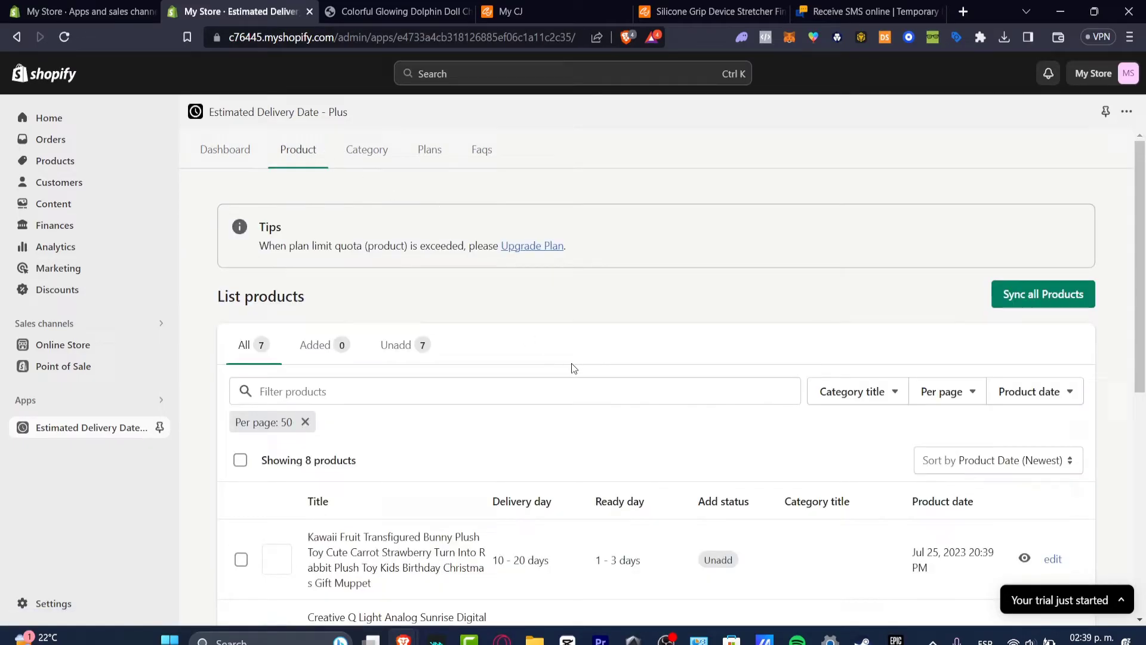
pyautogui.moveTo(1075, 318)
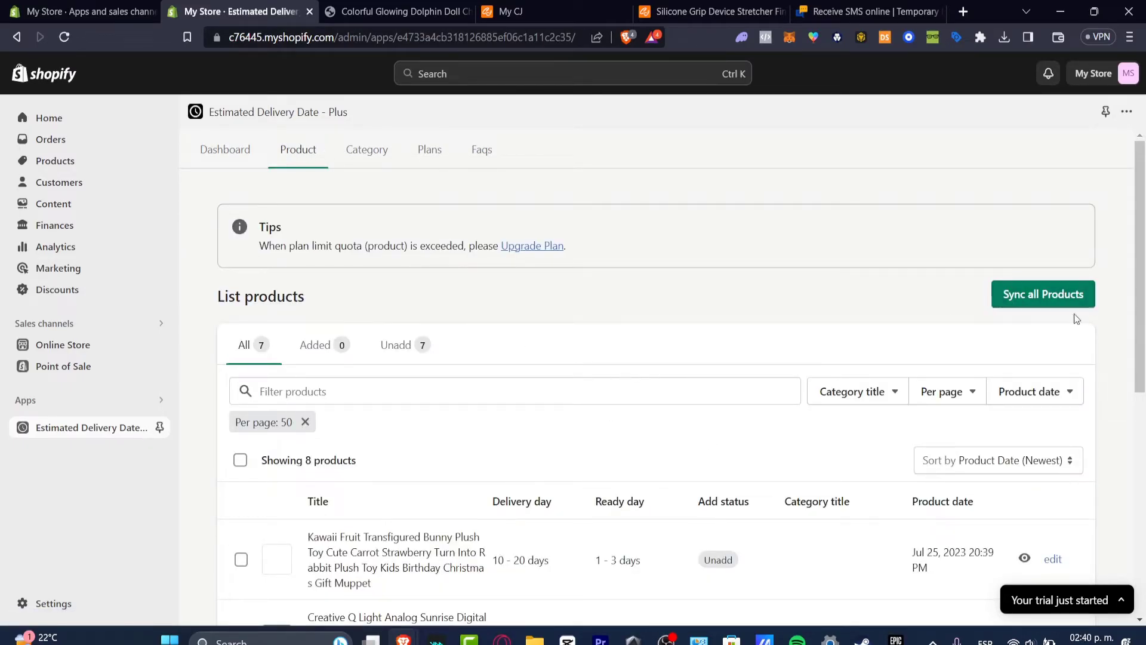
pyautogui.click(1042, 294)
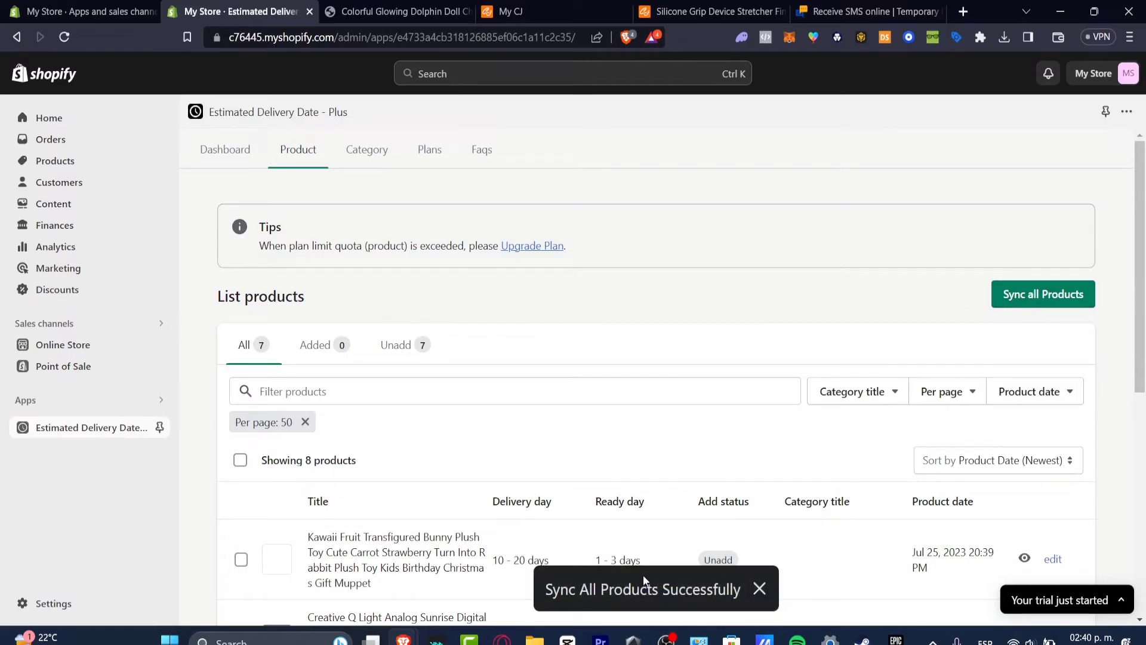
pyautogui.click(225, 149)
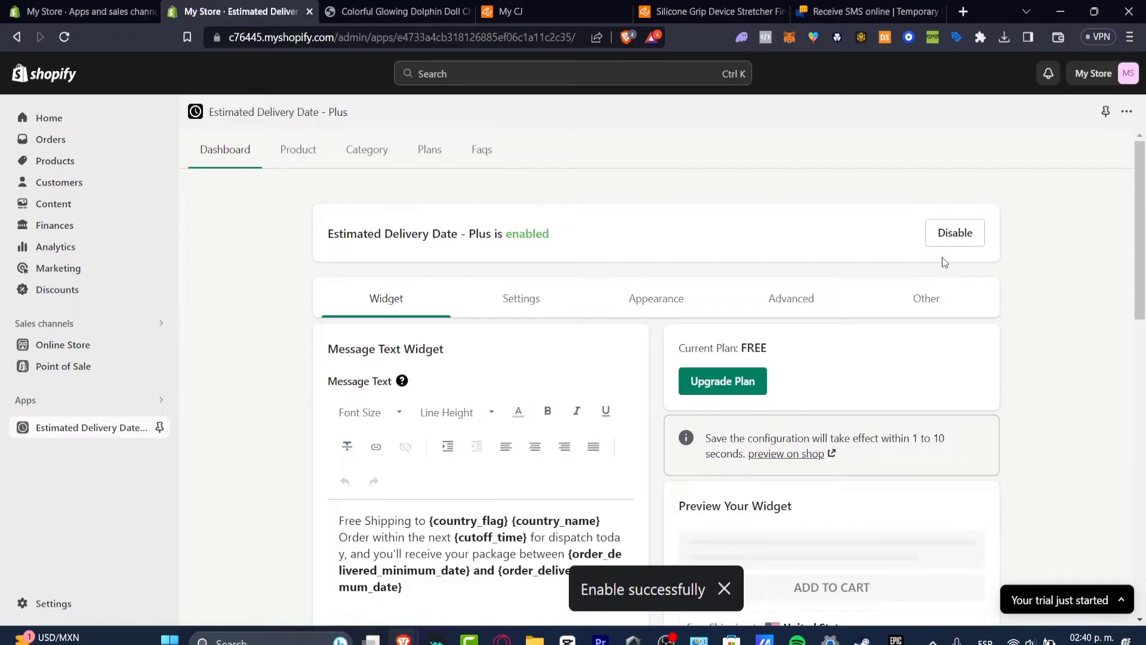
pyautogui.moveTo(475, 250)
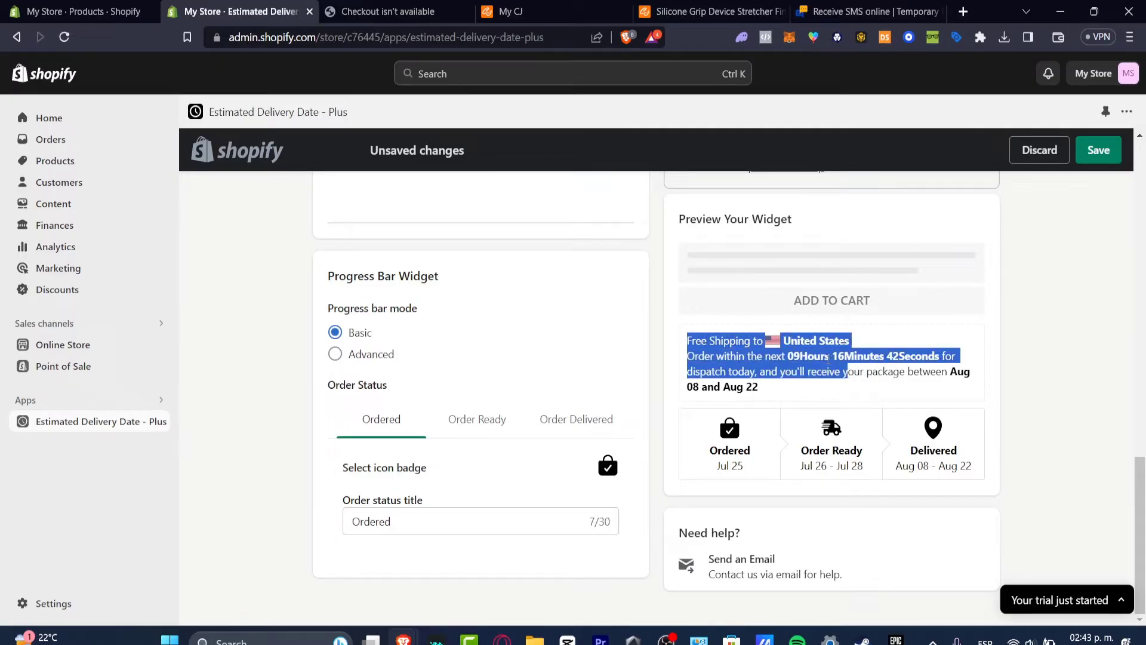
# Review the Order Ready and Order Delivered progress bar step settings.
pyautogui.click(475, 419)
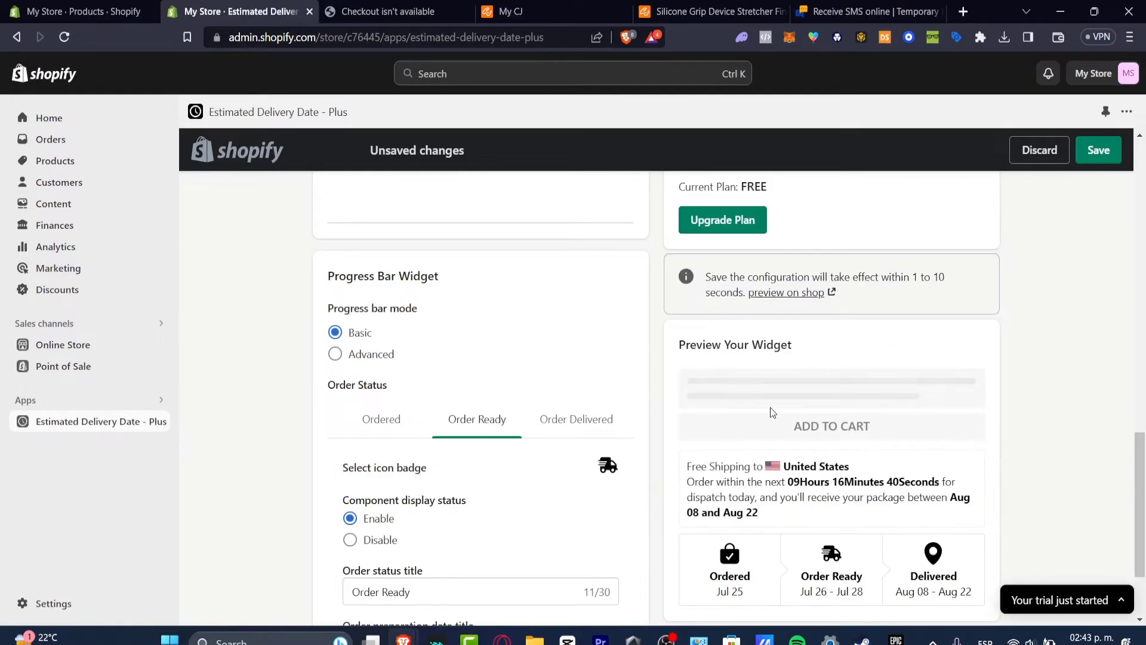
pyautogui.click(575, 419)
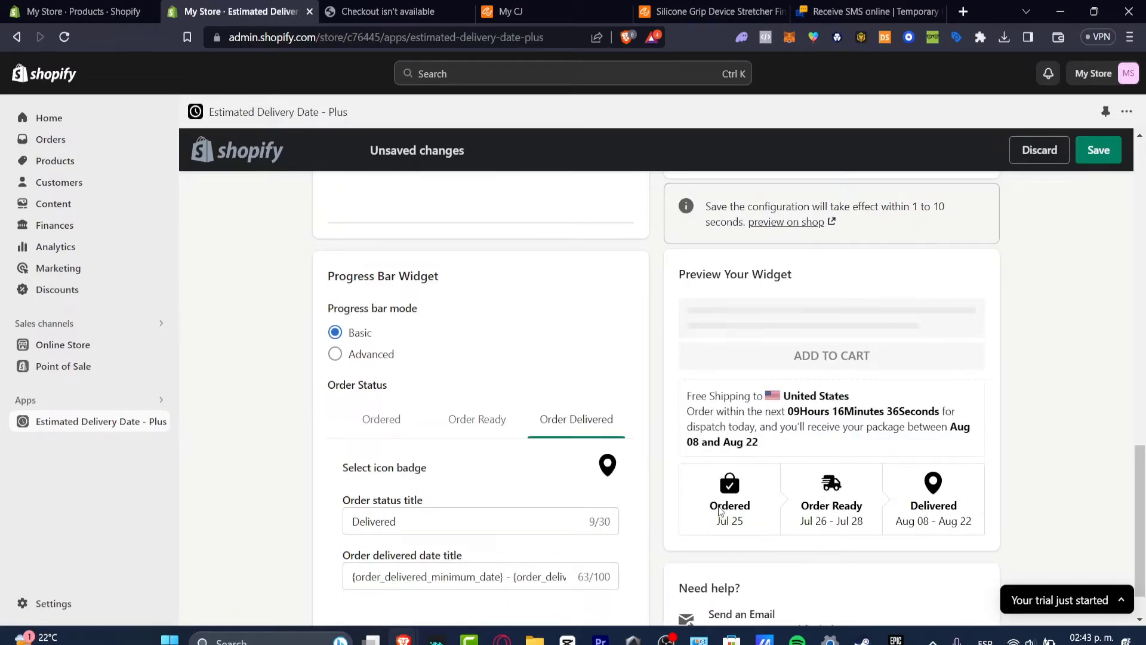
pyautogui.moveTo(563, 297)
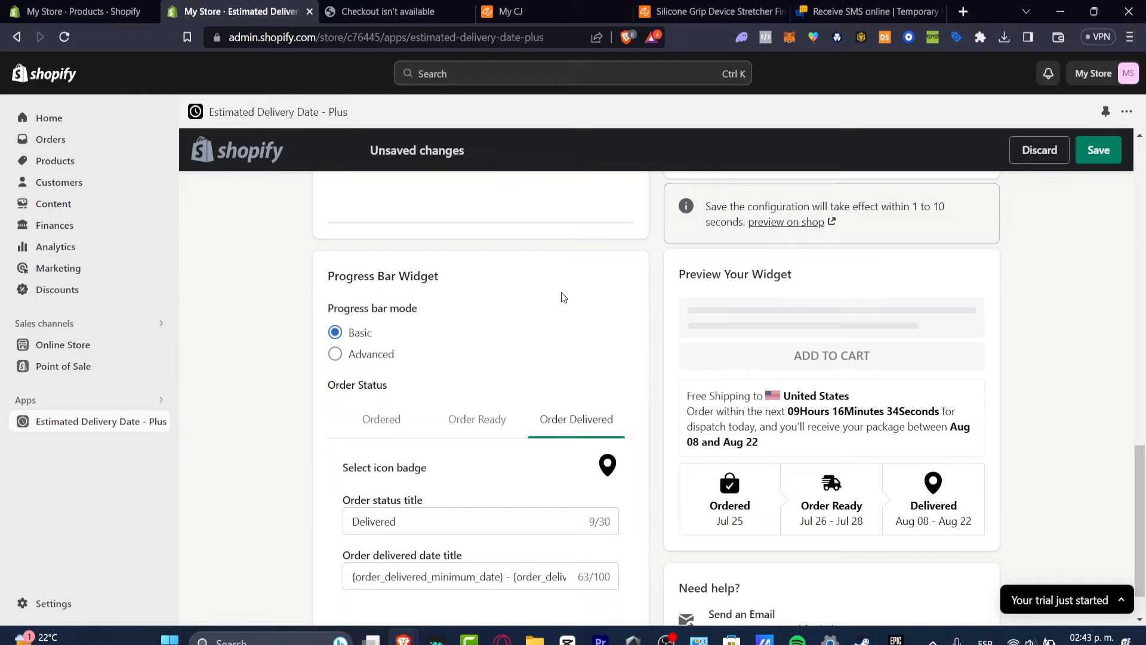
pyautogui.moveTo(459, 272)
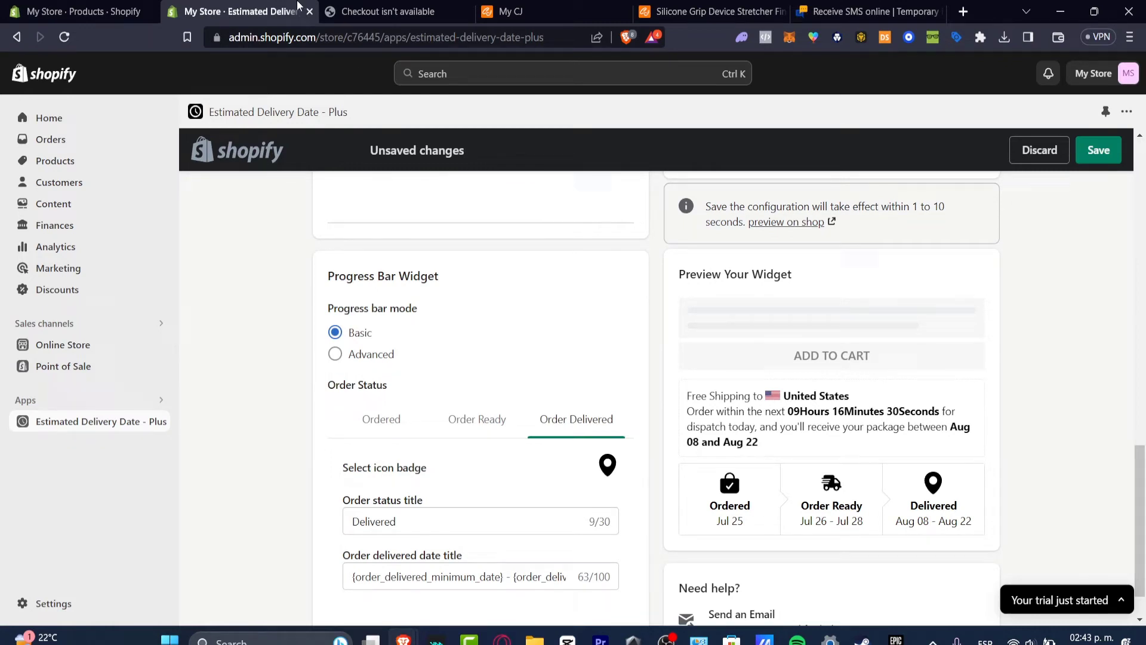
pyautogui.moveTo(237, 12)
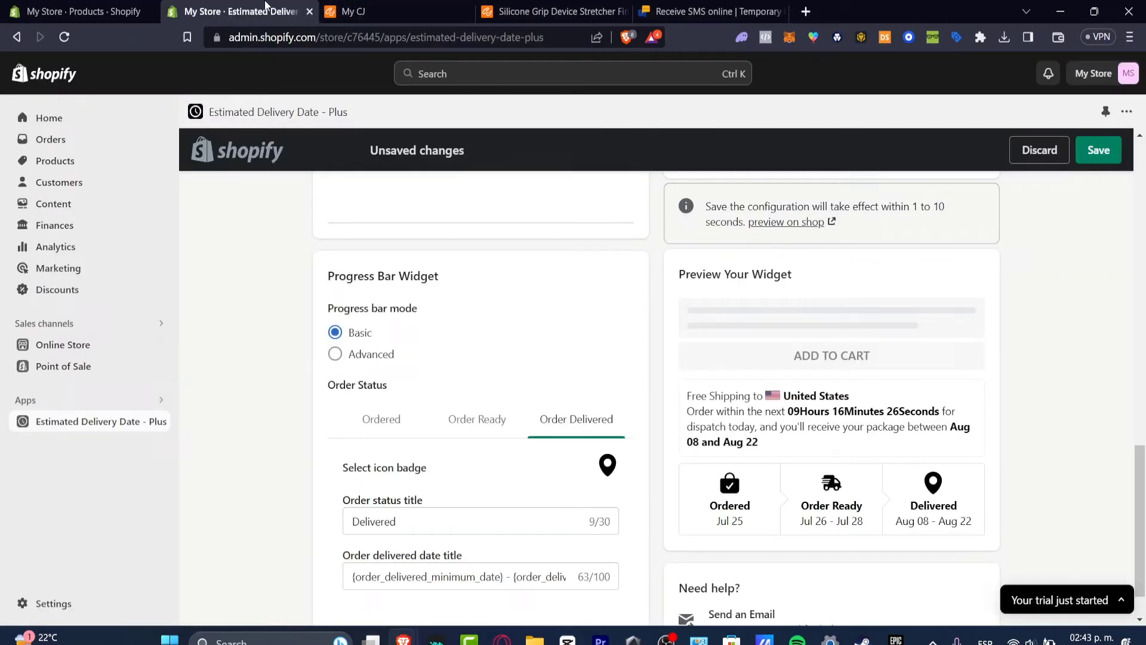
# Customize the Dawn theme and navigate through Catalog to the Kawaii bunny plush product page.
pyautogui.click(62, 345)
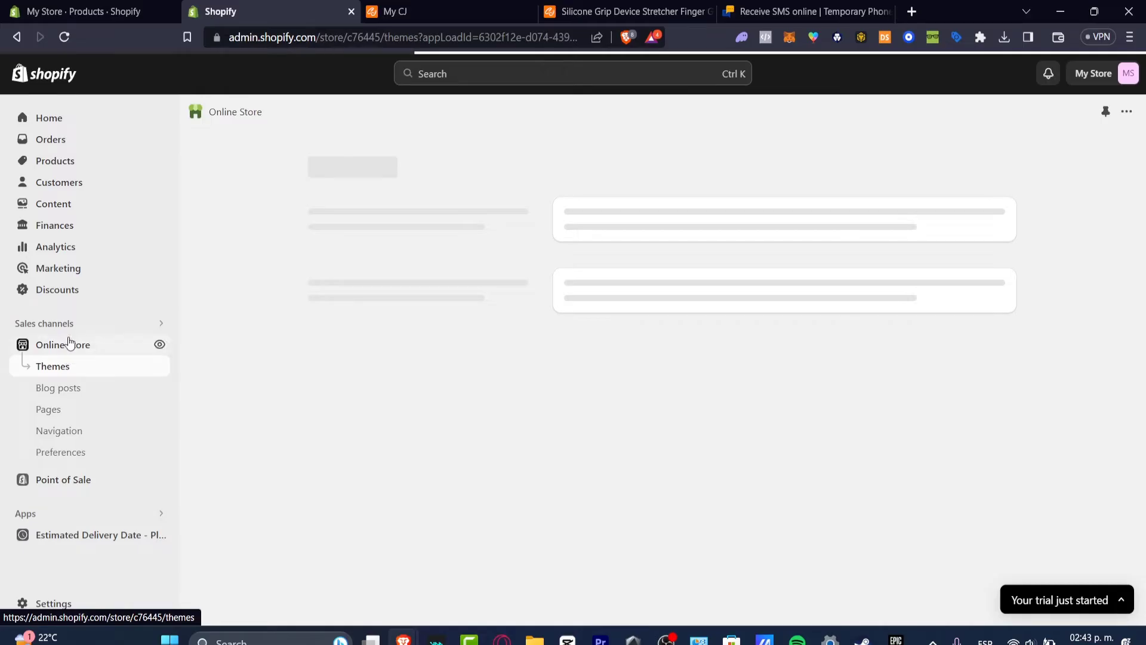
pyautogui.moveTo(69, 354)
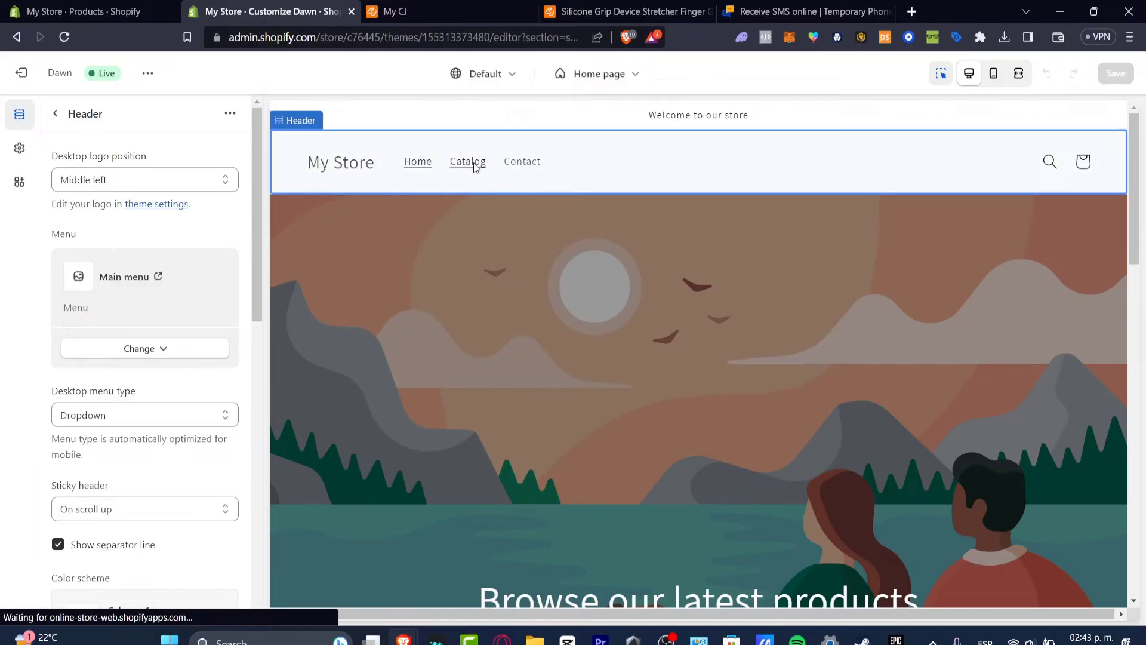
pyautogui.click(467, 162)
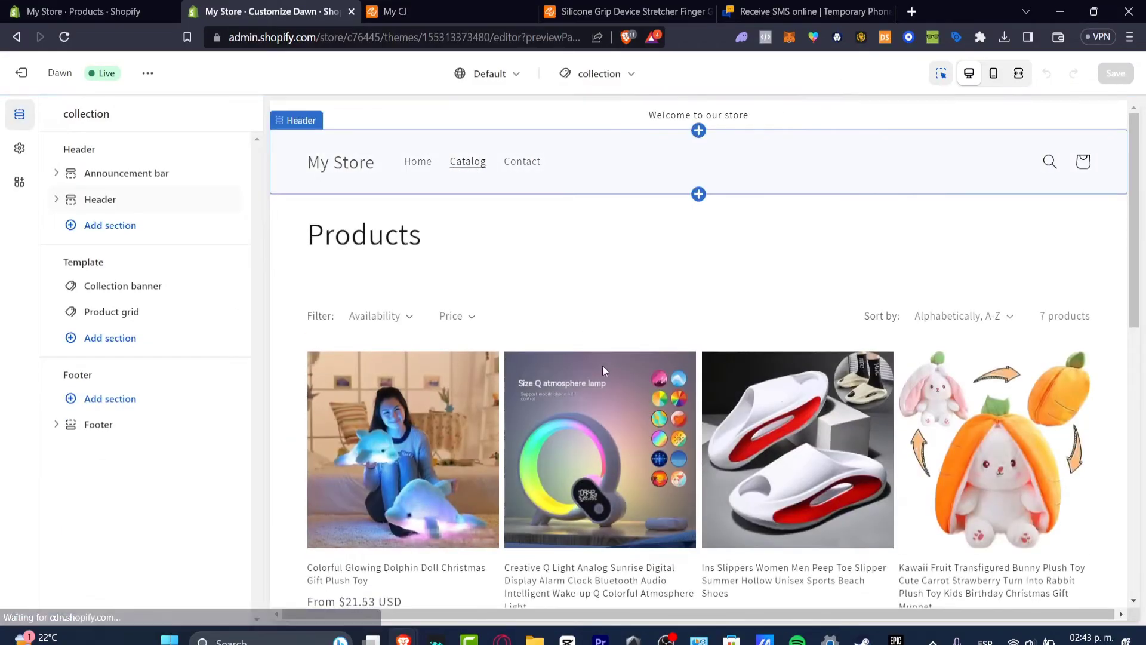
pyautogui.scroll(-3)
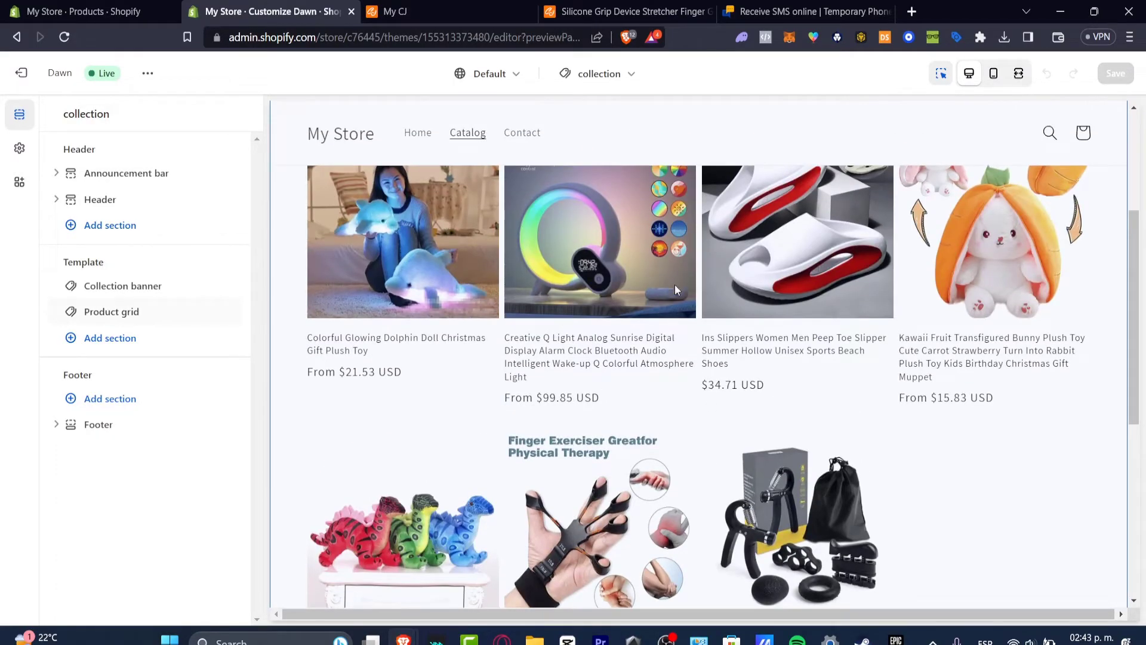
pyautogui.click(111, 311)
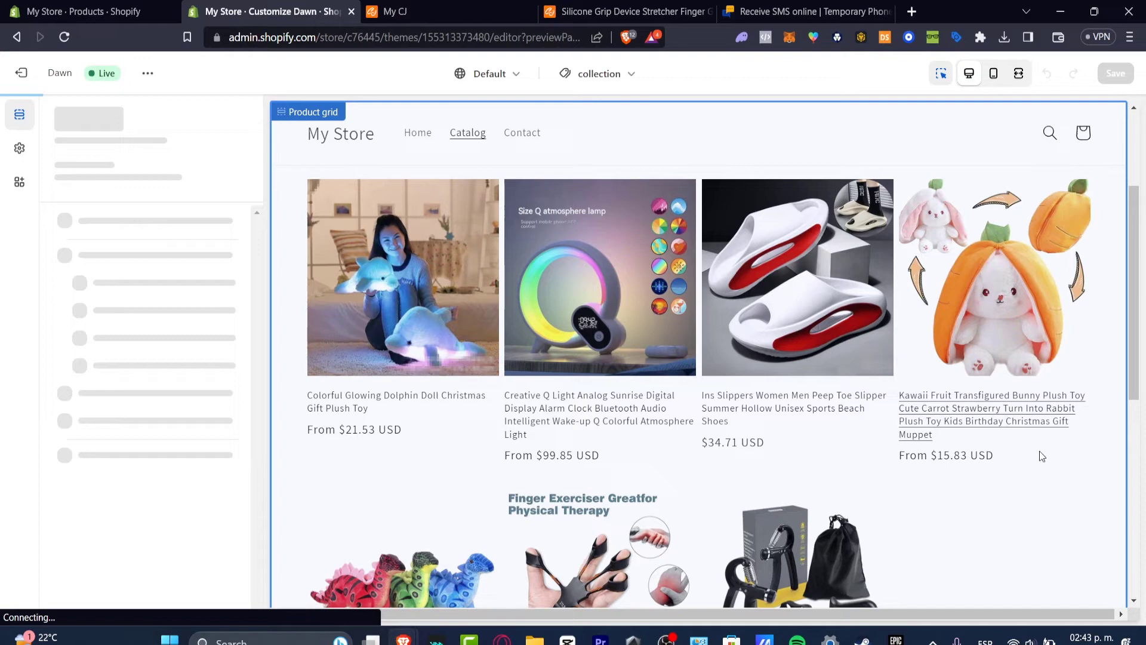
pyautogui.click(990, 414)
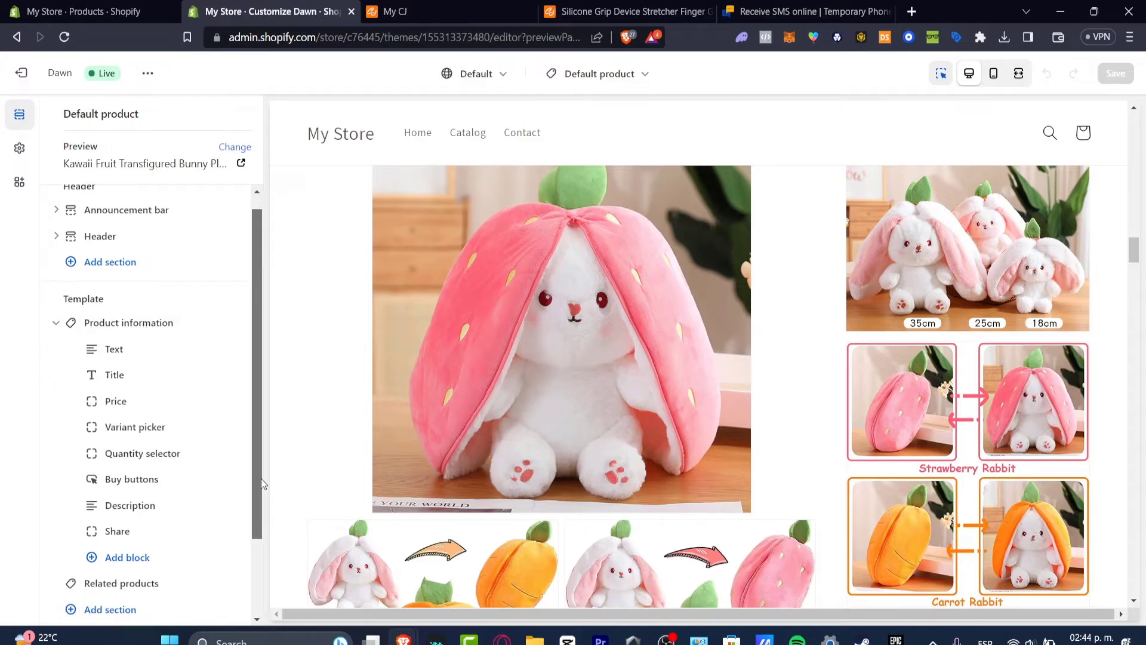
# Add a Custom liquid block below Buy buttons showing the 'Get it between' delivery line.
pyautogui.click(127, 479)
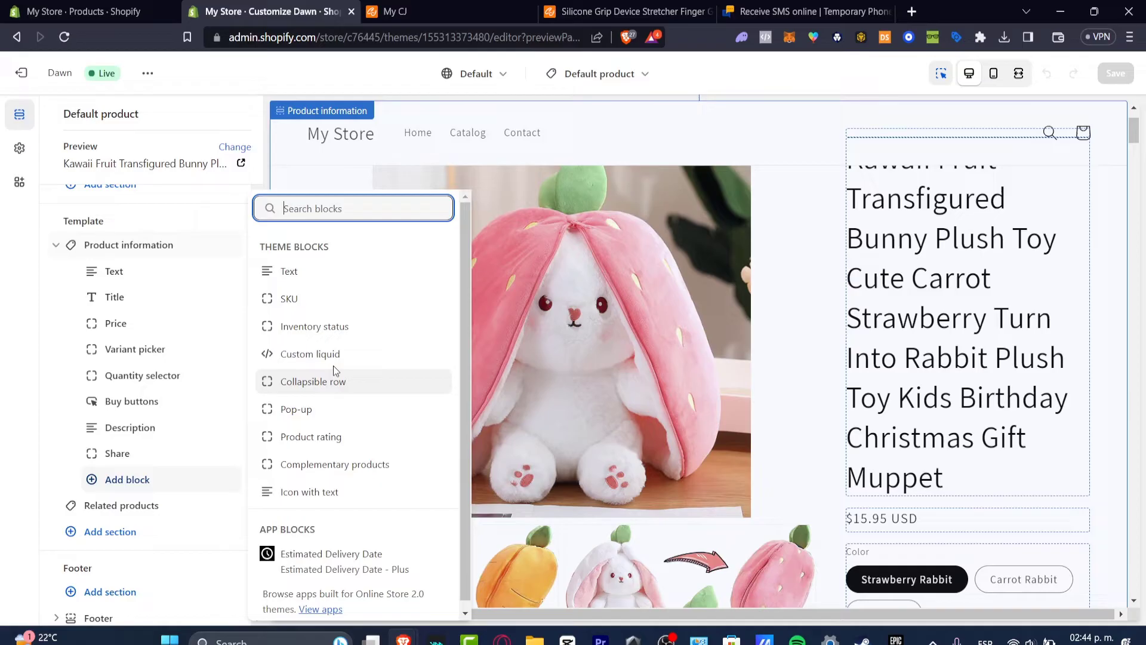
pyautogui.click(308, 354)
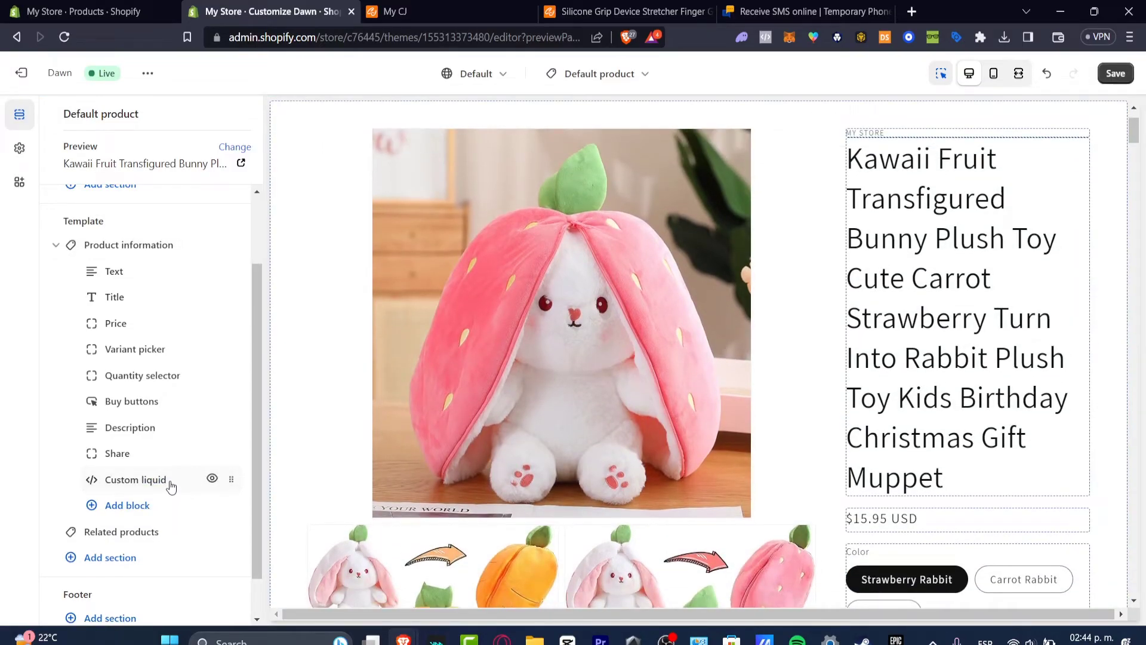
pyautogui.click(135, 479)
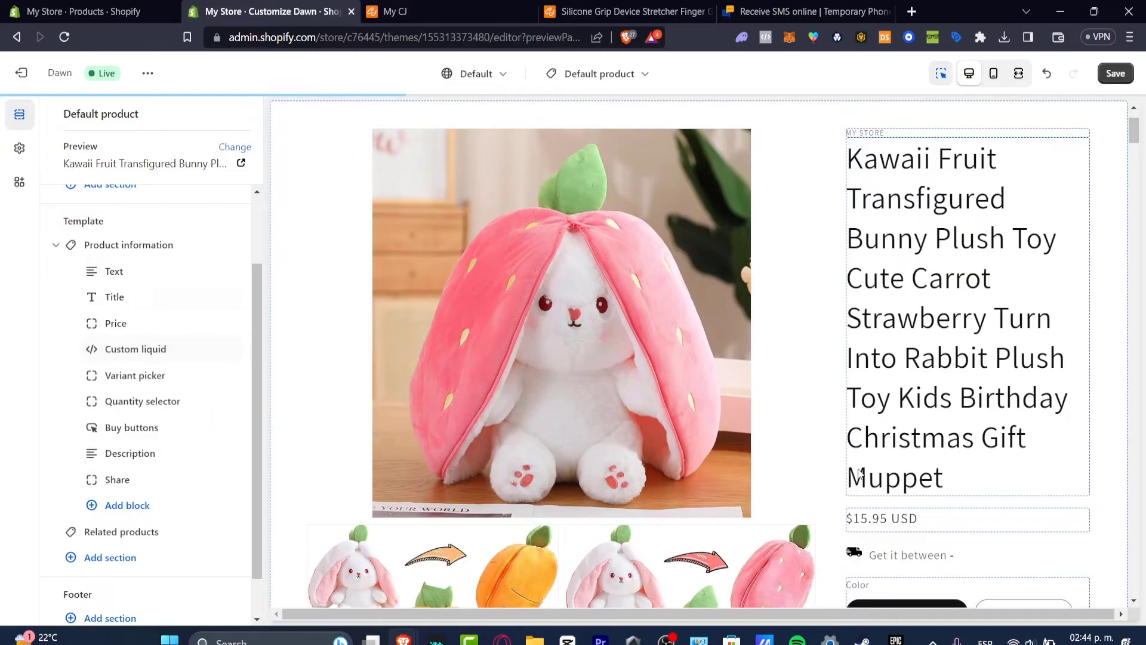
pyautogui.scroll(-3)
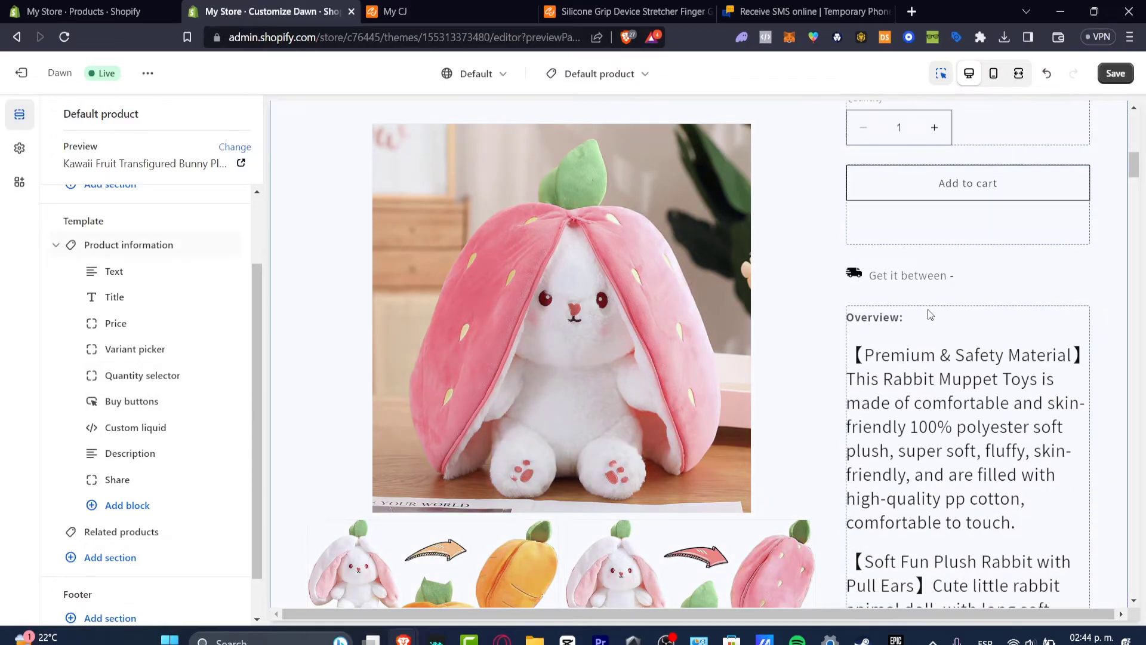
pyautogui.click(128, 245)
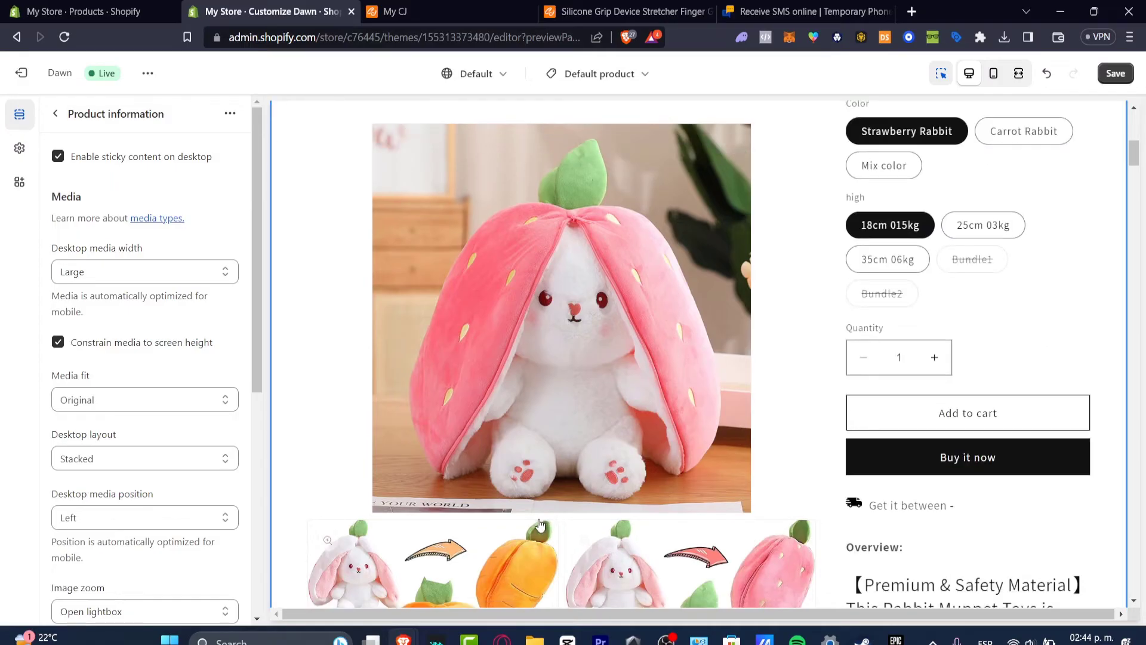
pyautogui.scroll(-3)
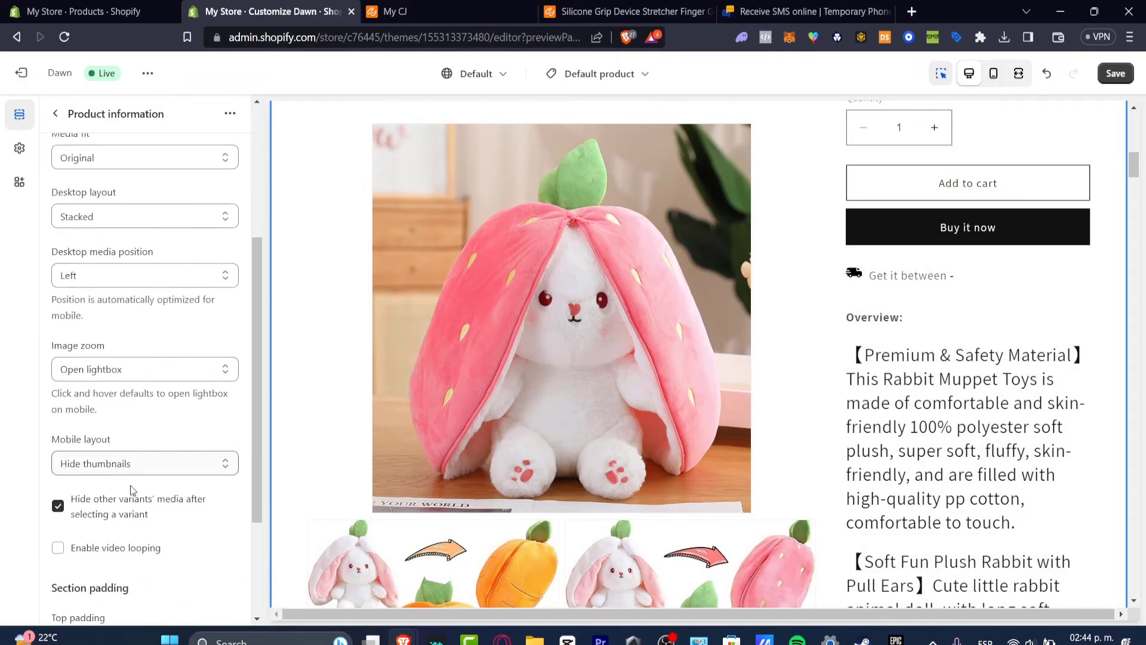
pyautogui.click(55, 113)
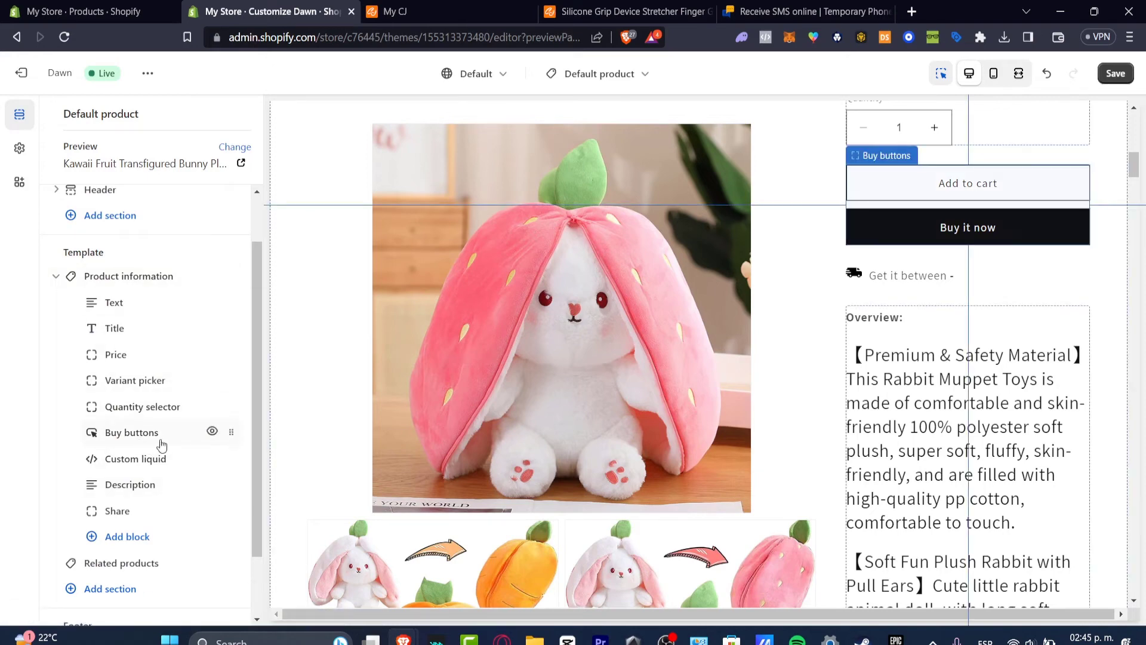
# Change the script's earliest-date addDays offset to 8 and save the theme.
pyautogui.click(136, 458)
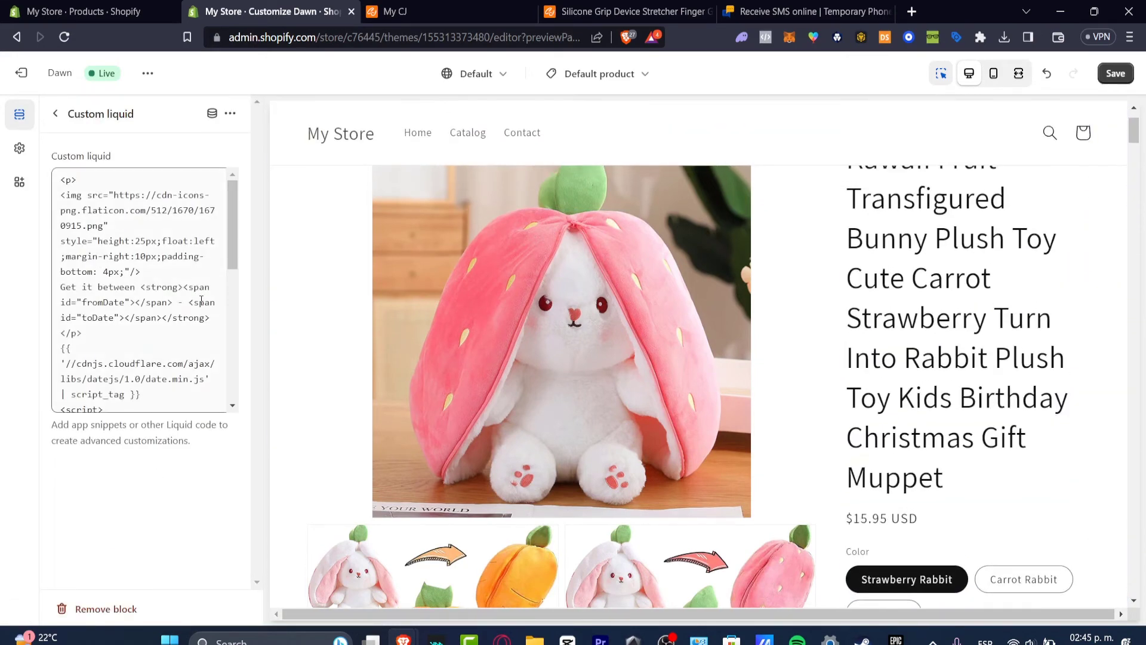
pyautogui.scroll(-3)
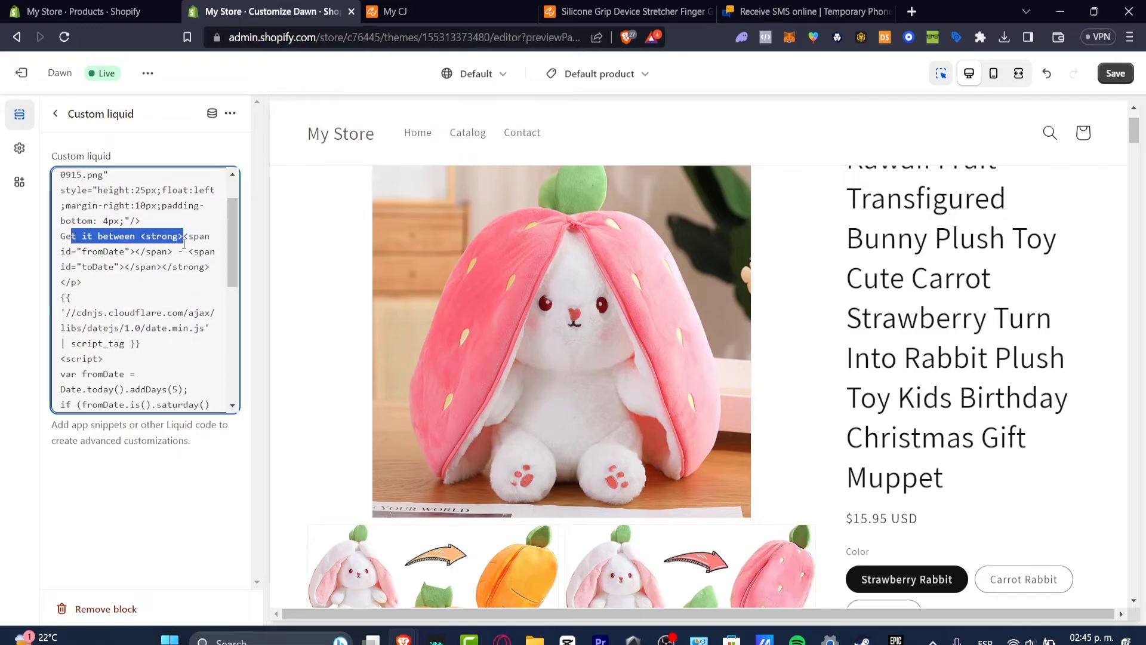
pyautogui.moveTo(182, 235); pyautogui.dragTo(170, 251)
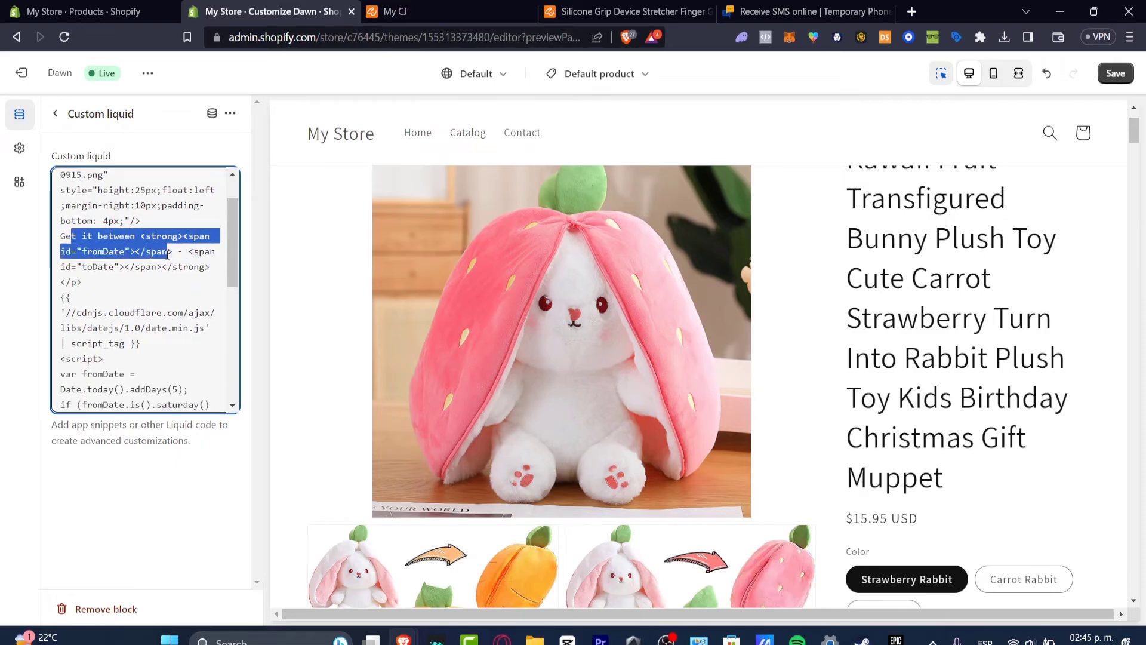
pyautogui.moveTo(173, 251); pyautogui.dragTo(122, 266)
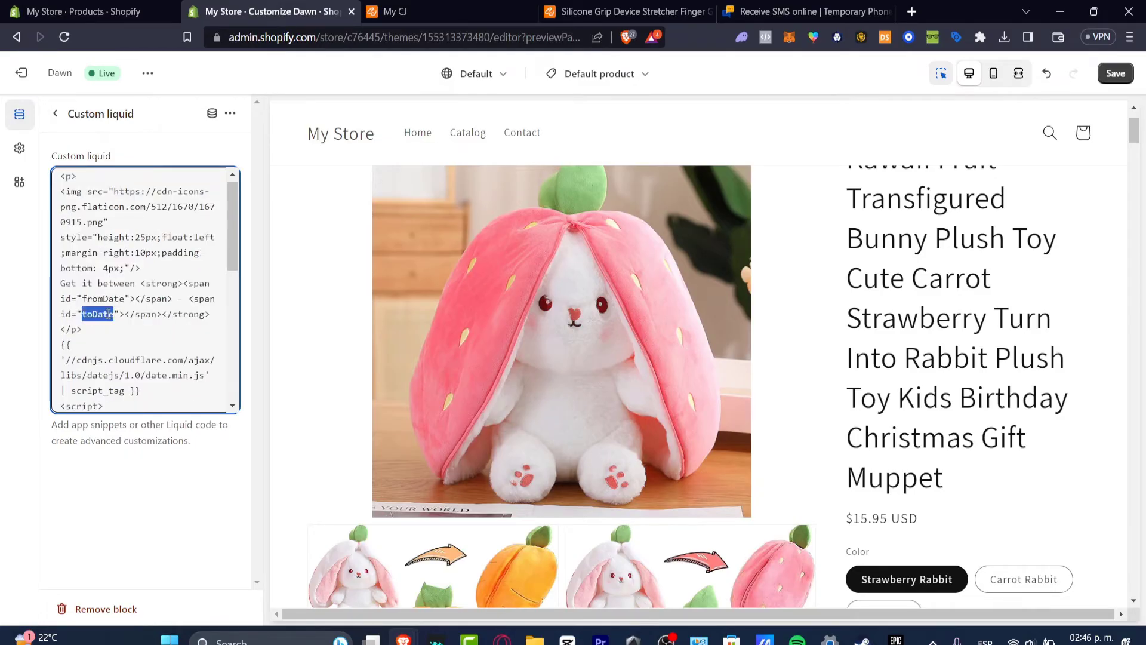
pyautogui.scroll(-3)
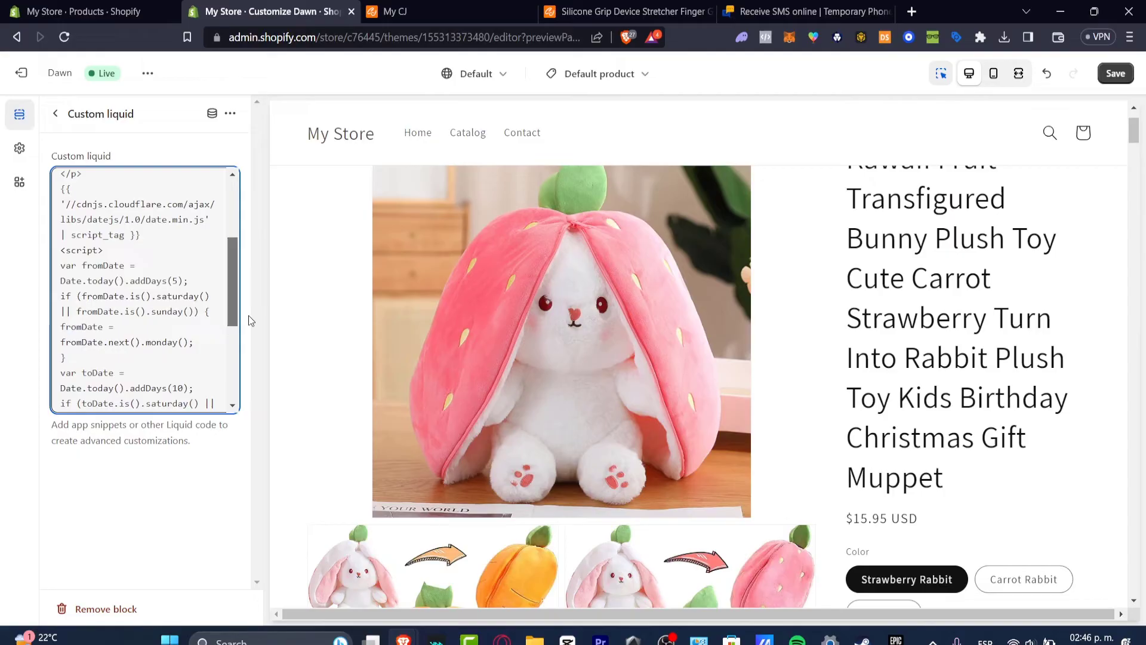
pyautogui.scroll(-3)
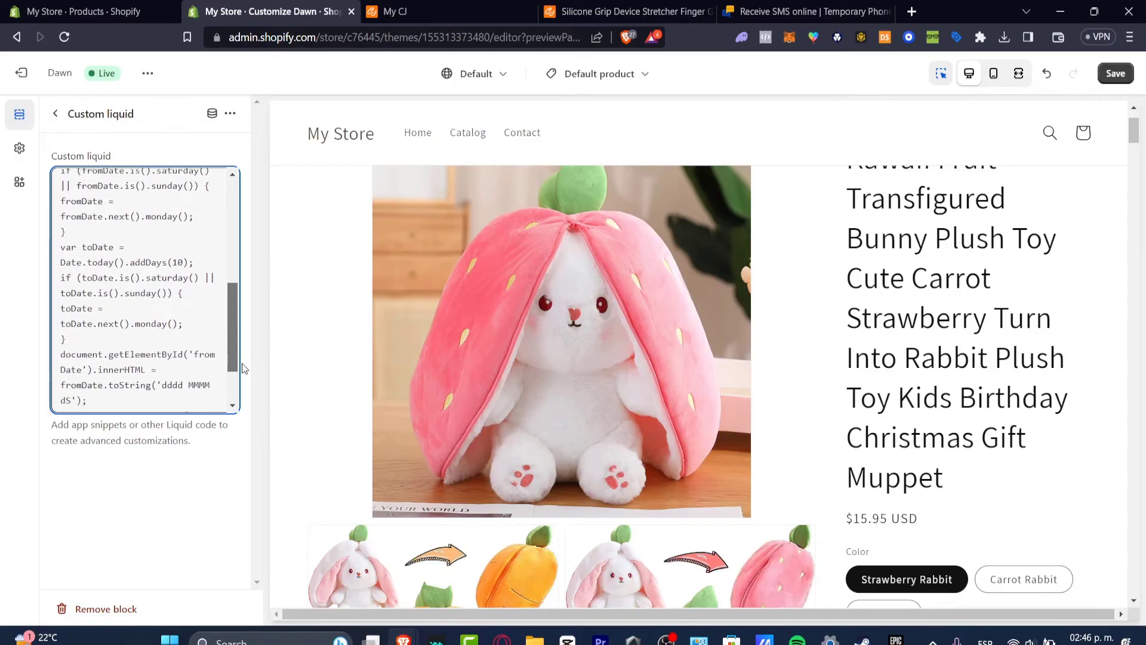
pyautogui.scroll(-3)
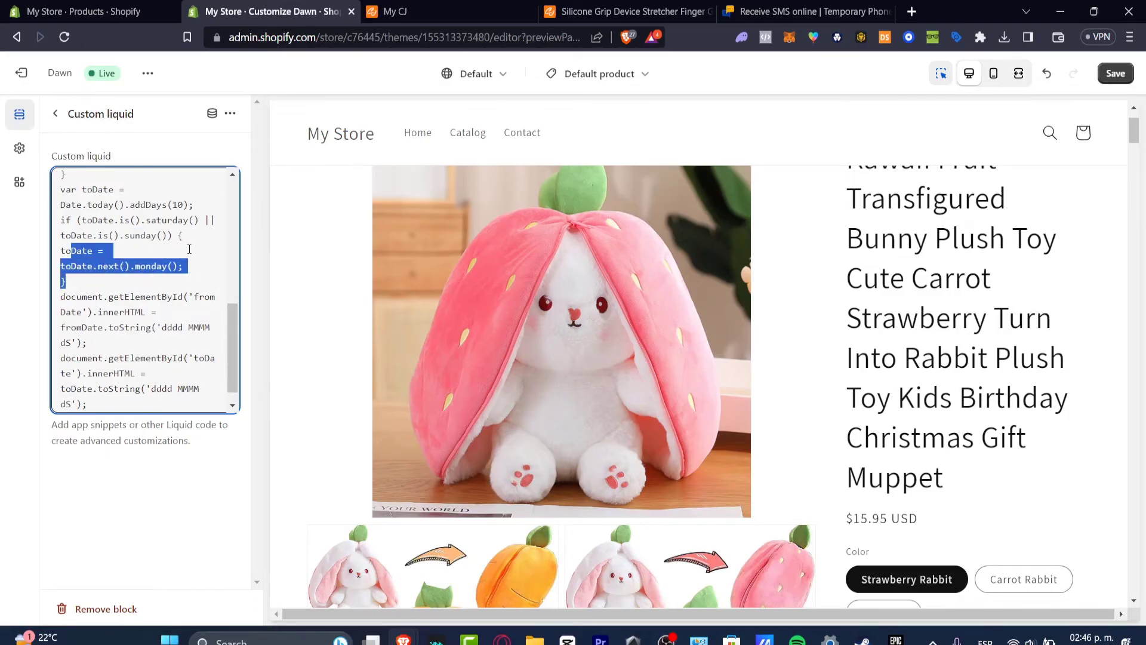
pyautogui.doubleClick(176, 205)
pyautogui.write('6')
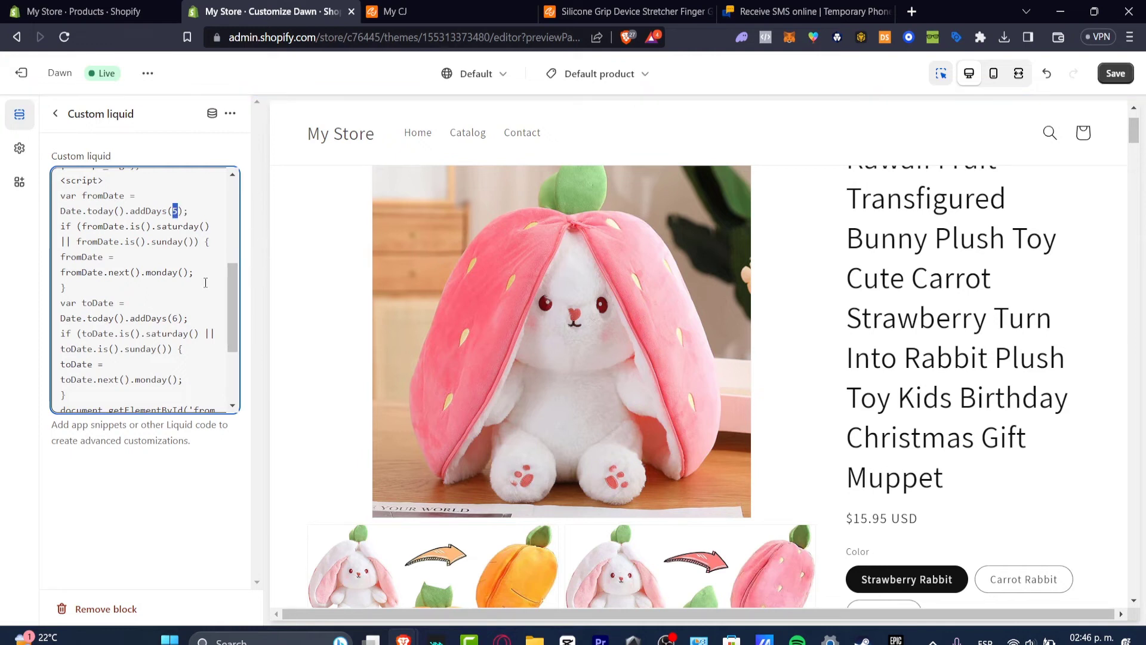
pyautogui.write('8')
pyautogui.write('15')
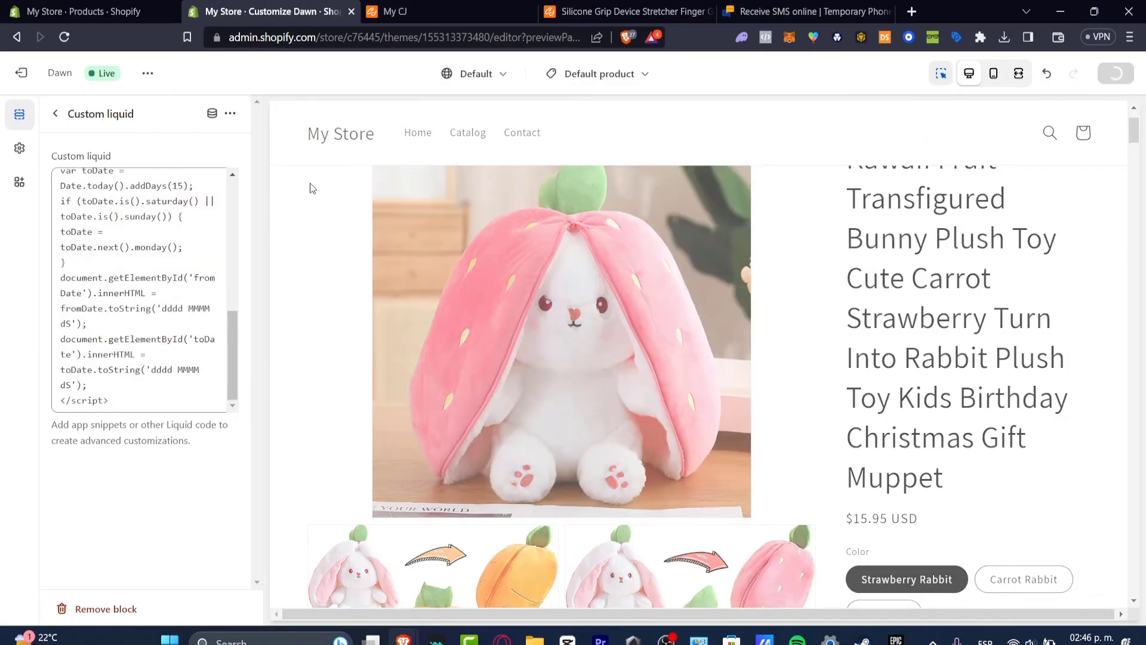
pyautogui.click(1113, 72)
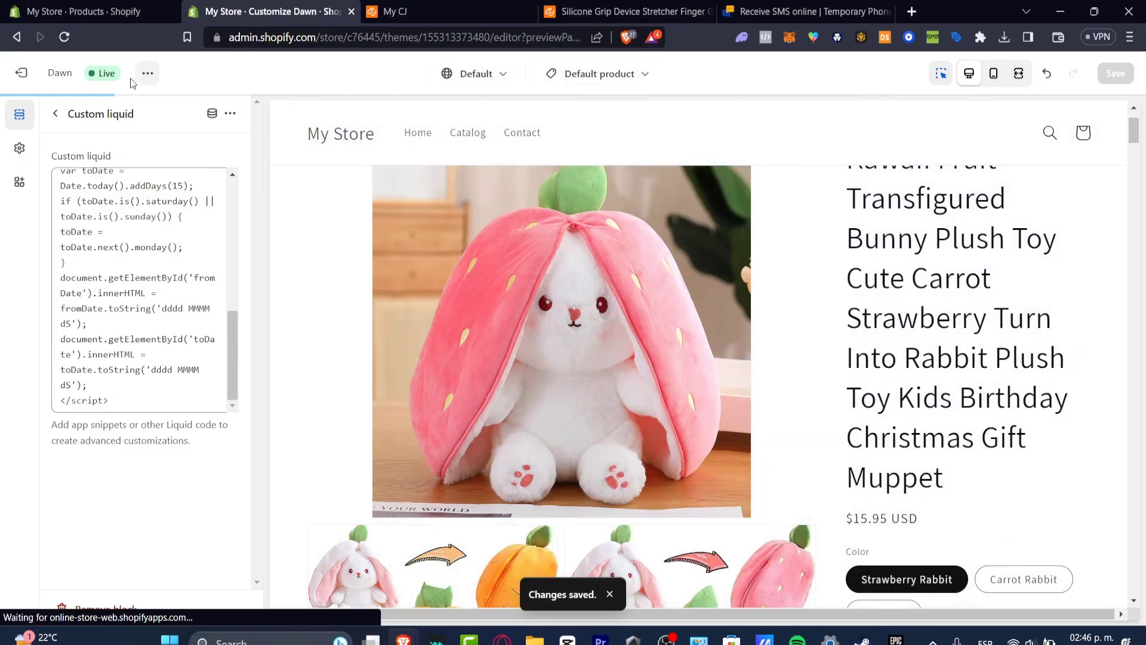
# Open the live store's Catalog and scroll the Kawaii bunny plush page to its delivery-date line.
pyautogui.click(147, 73)
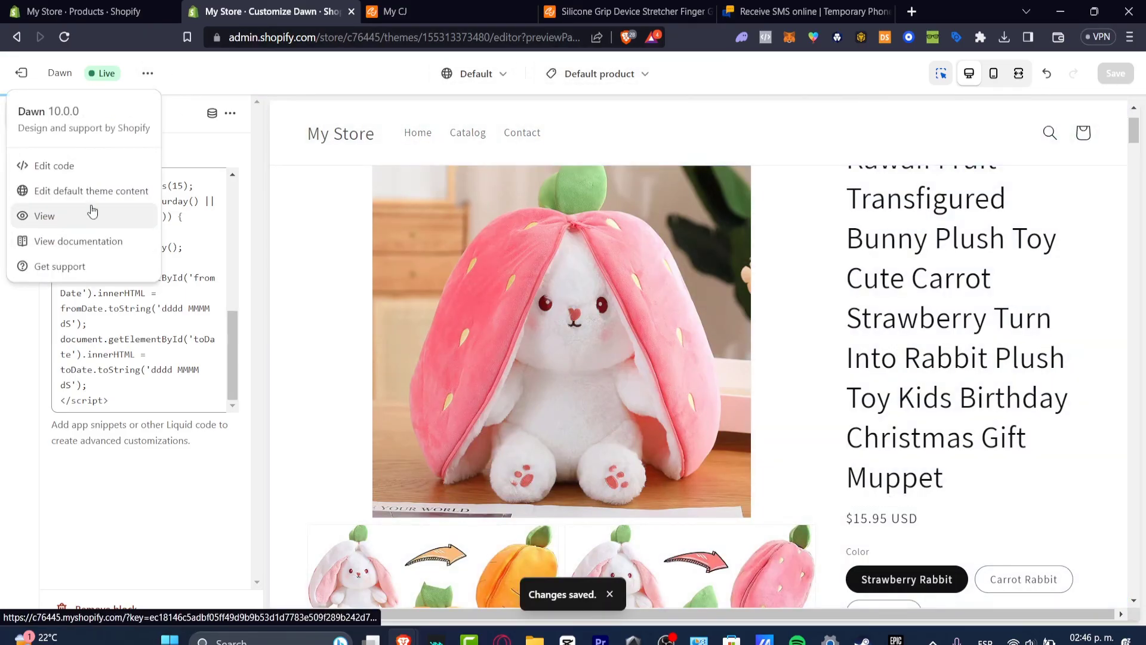
pyautogui.click(45, 216)
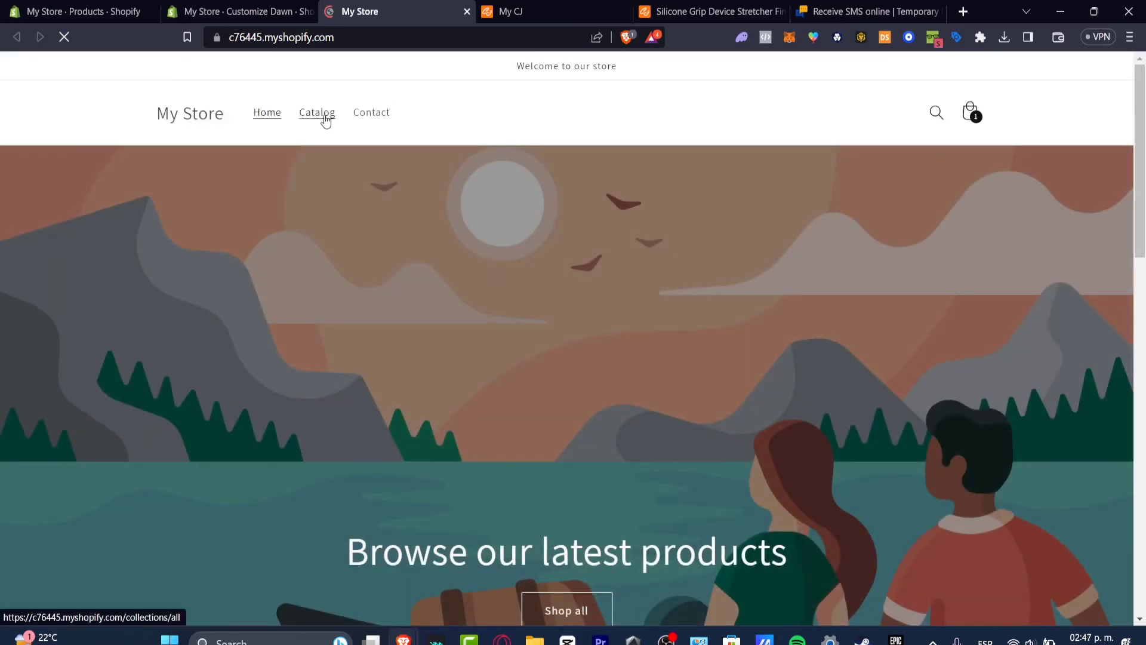
pyautogui.click(317, 112)
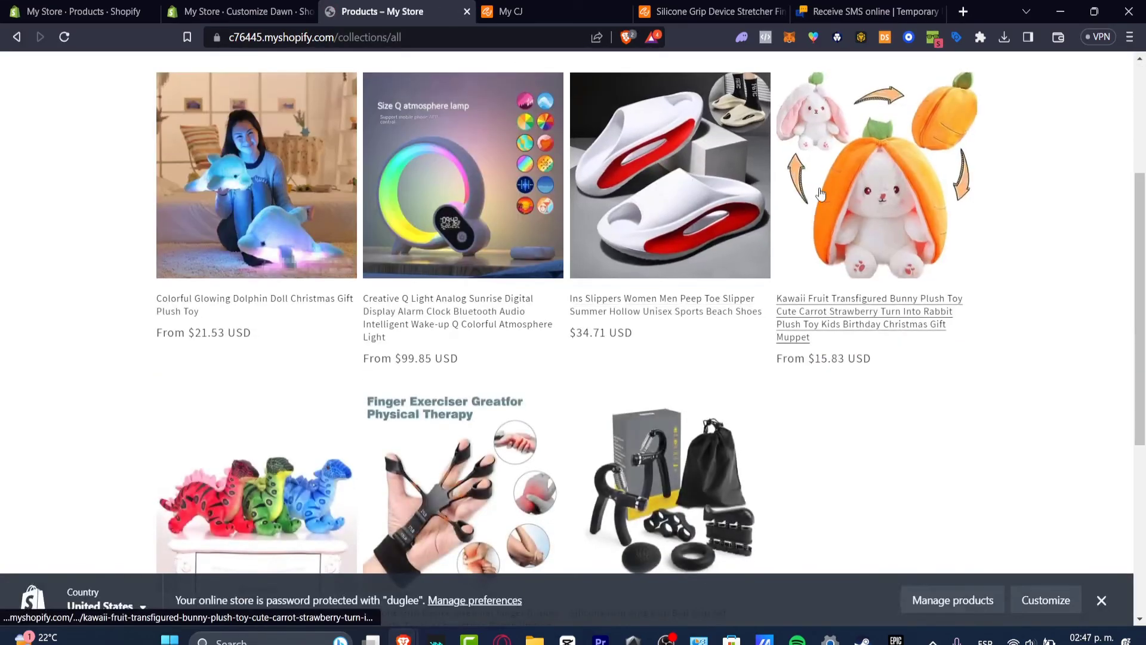
pyautogui.click(869, 298)
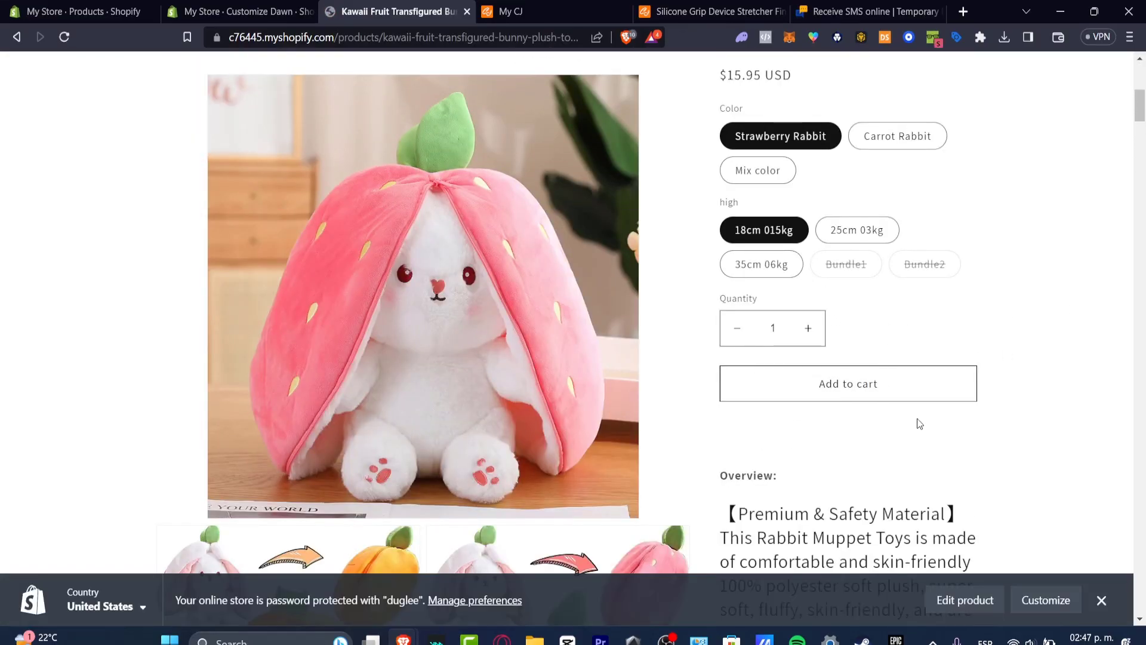
pyautogui.scroll(-3)
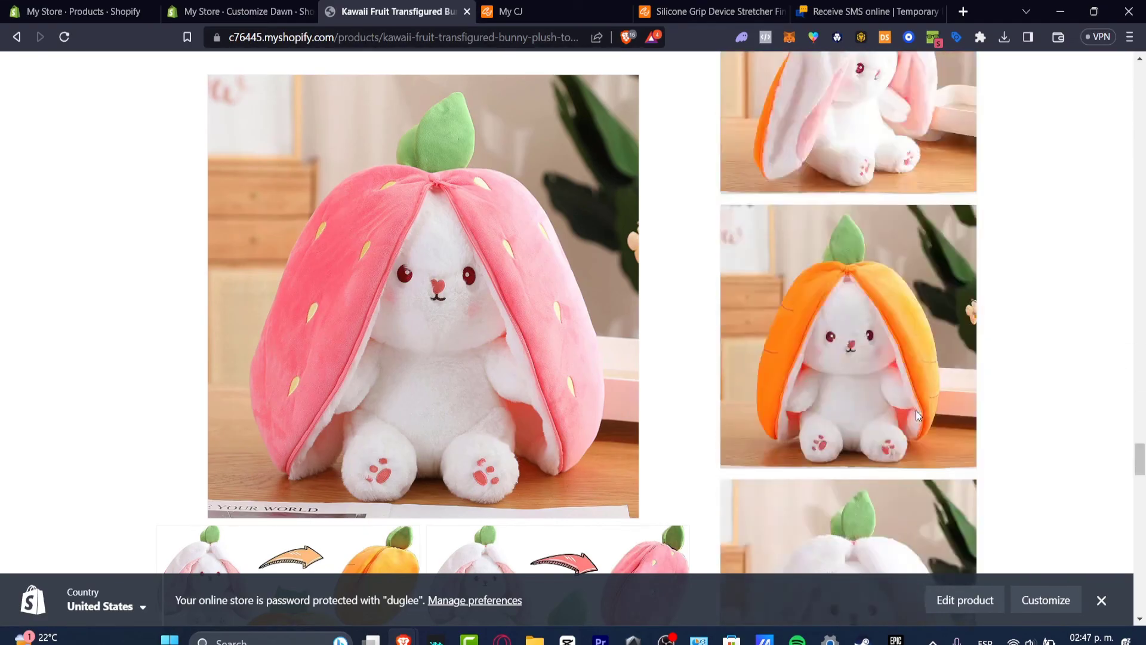
pyautogui.scroll(-3)
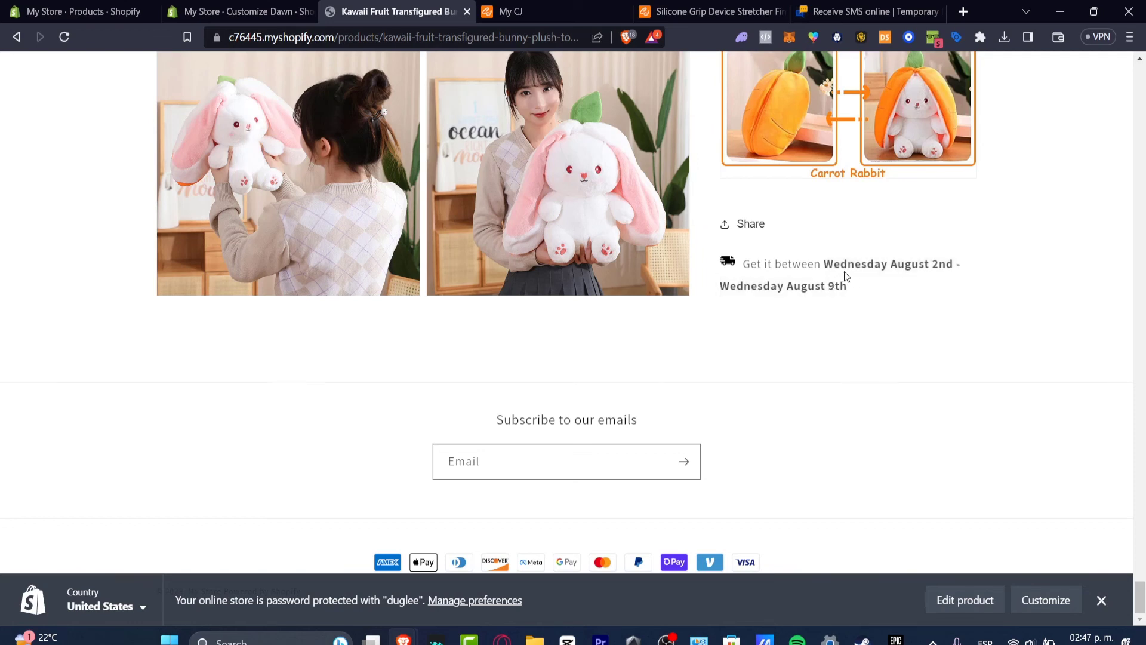
pyautogui.moveTo(851, 284)
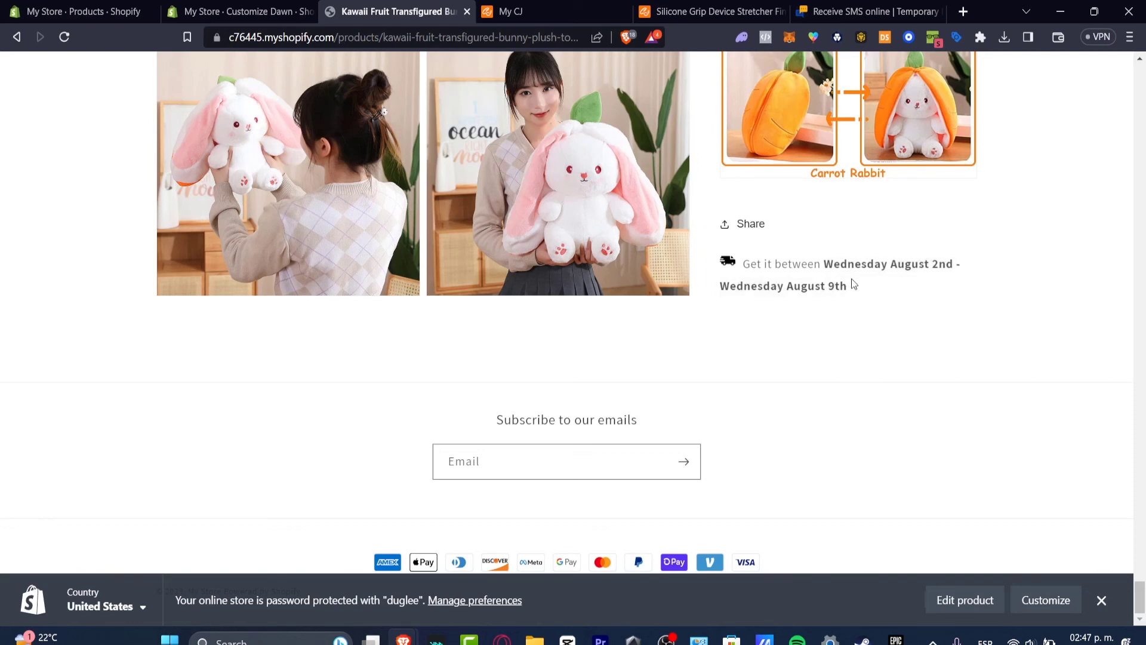